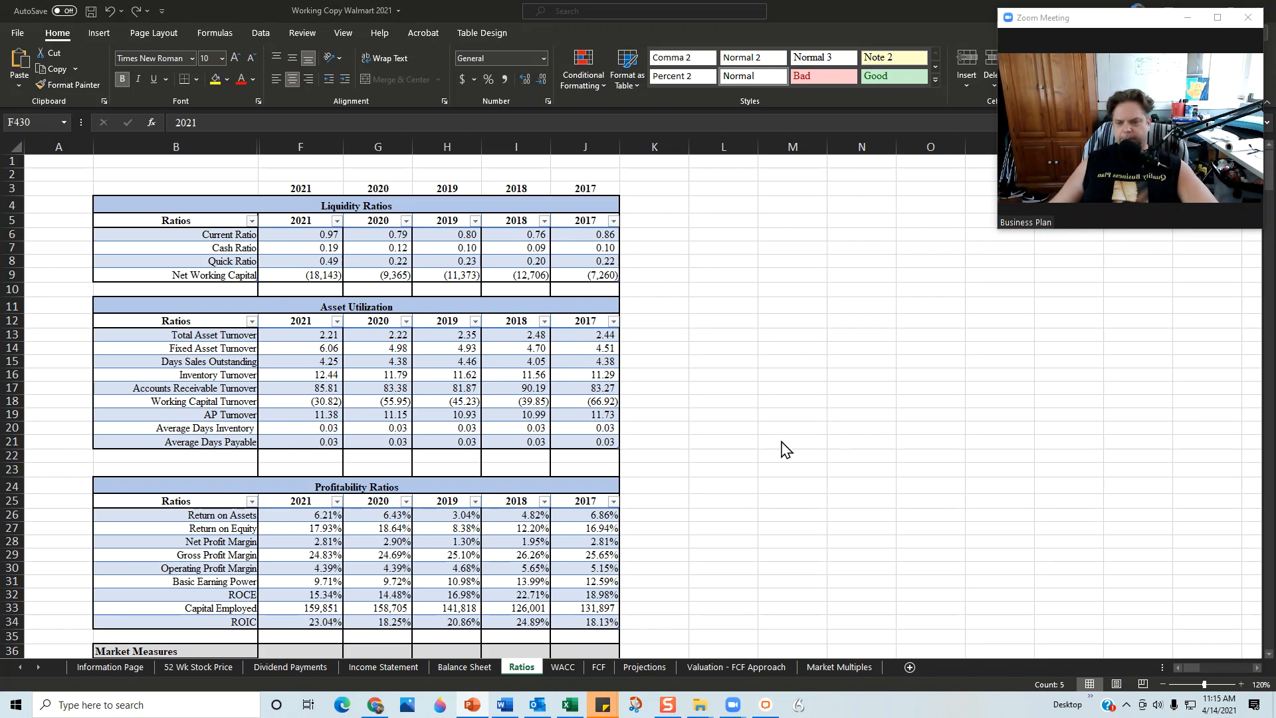
Switch from the Ratios sheet to the Income Statement sheet of the Walmart model
{"action": "left_click", "coordinate": [383, 666]}
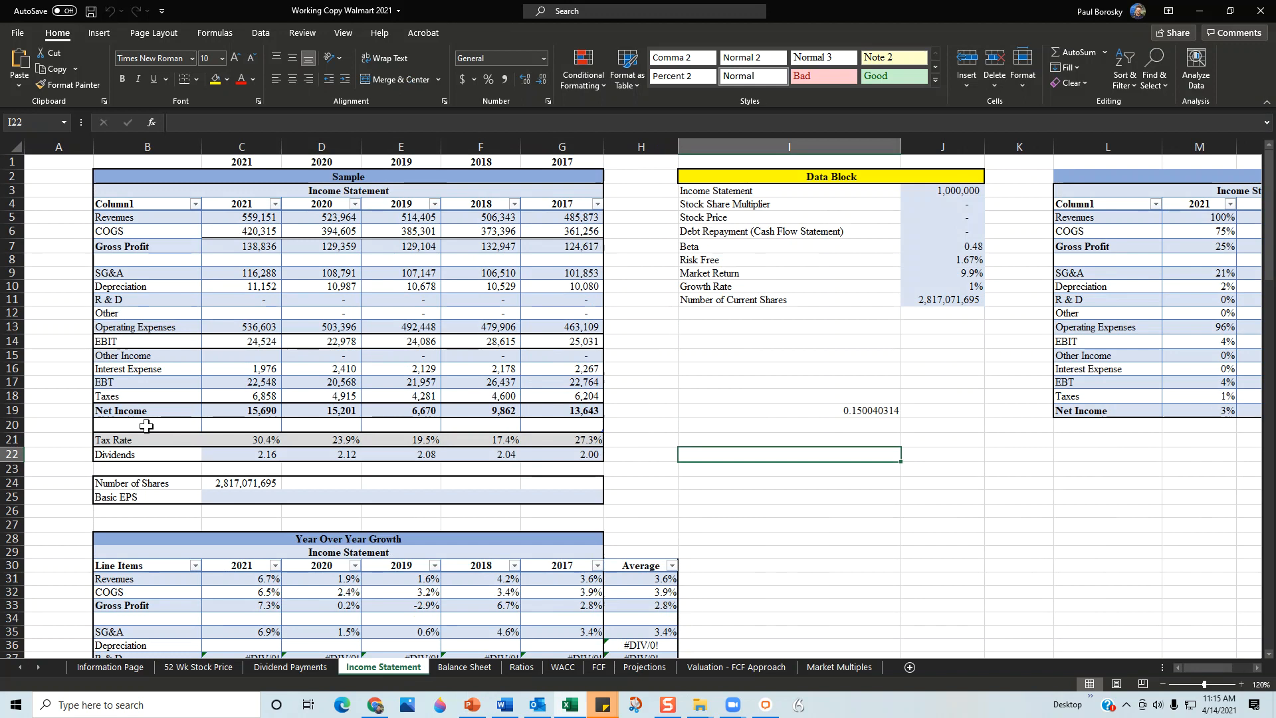
{"action": "mouse_move", "coordinate": [139, 452]}
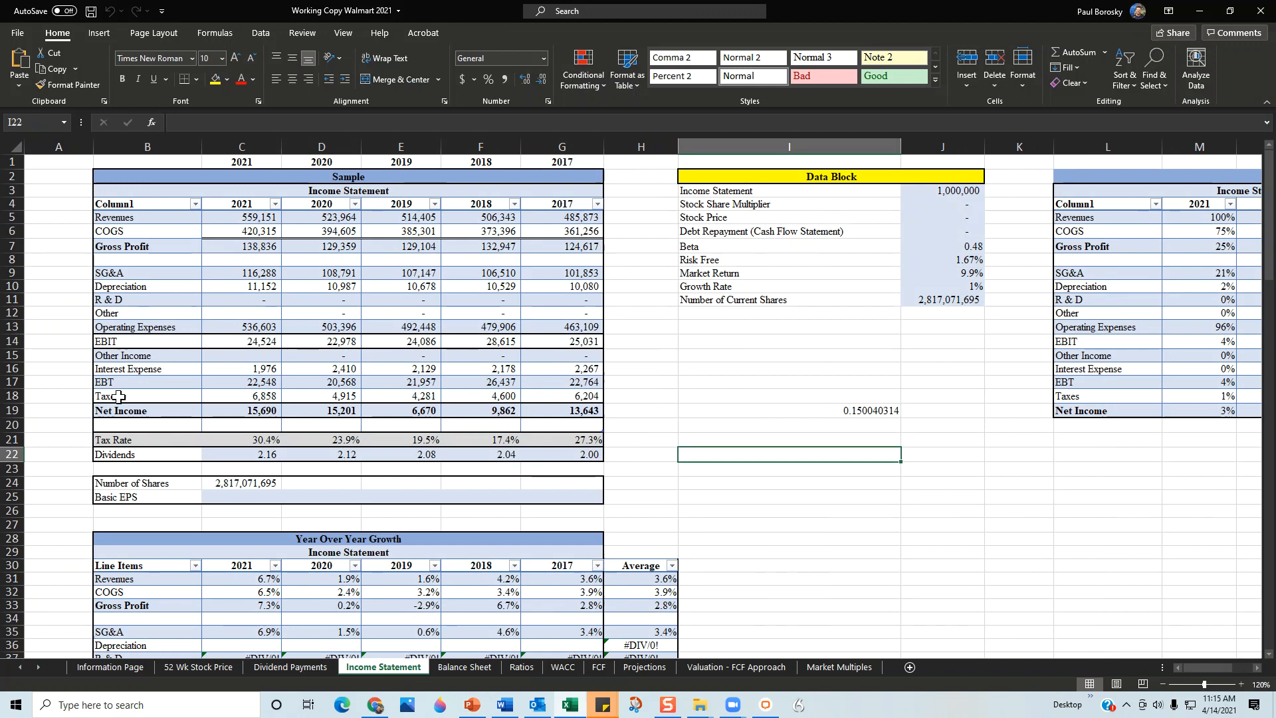
{"action": "mouse_move", "coordinate": [376, 244]}
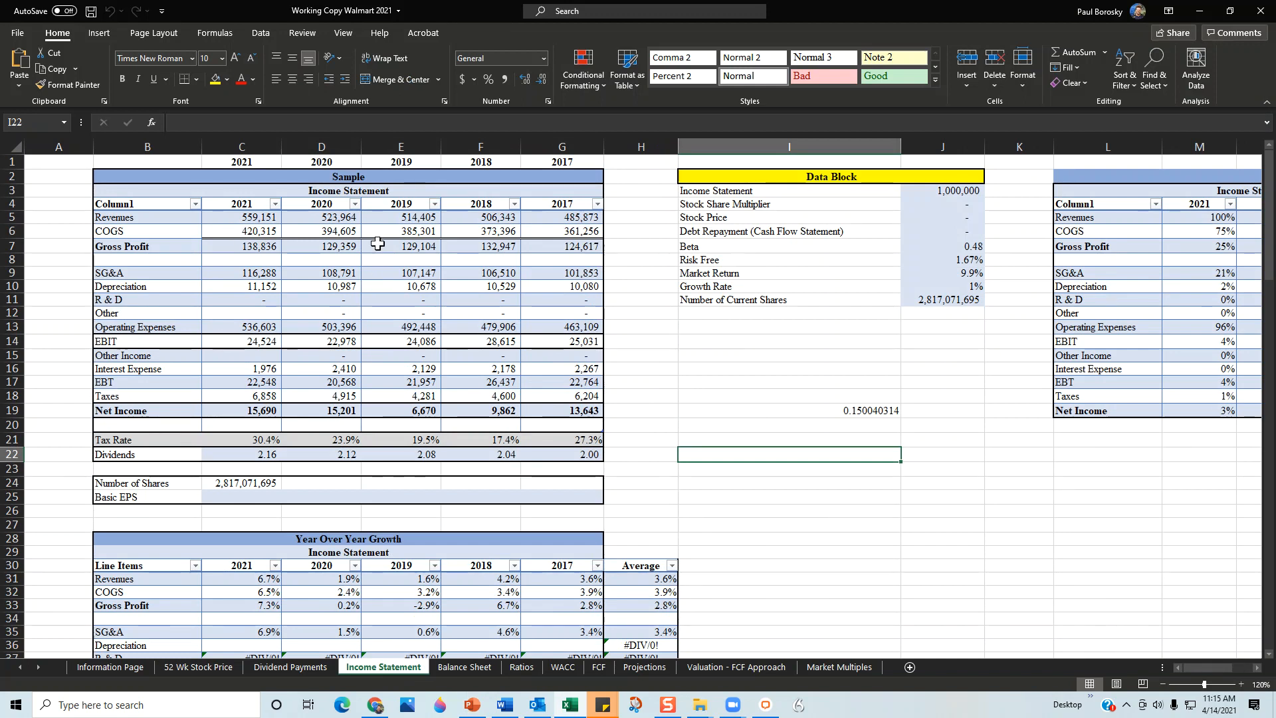
{"action": "mouse_move", "coordinate": [325, 269]}
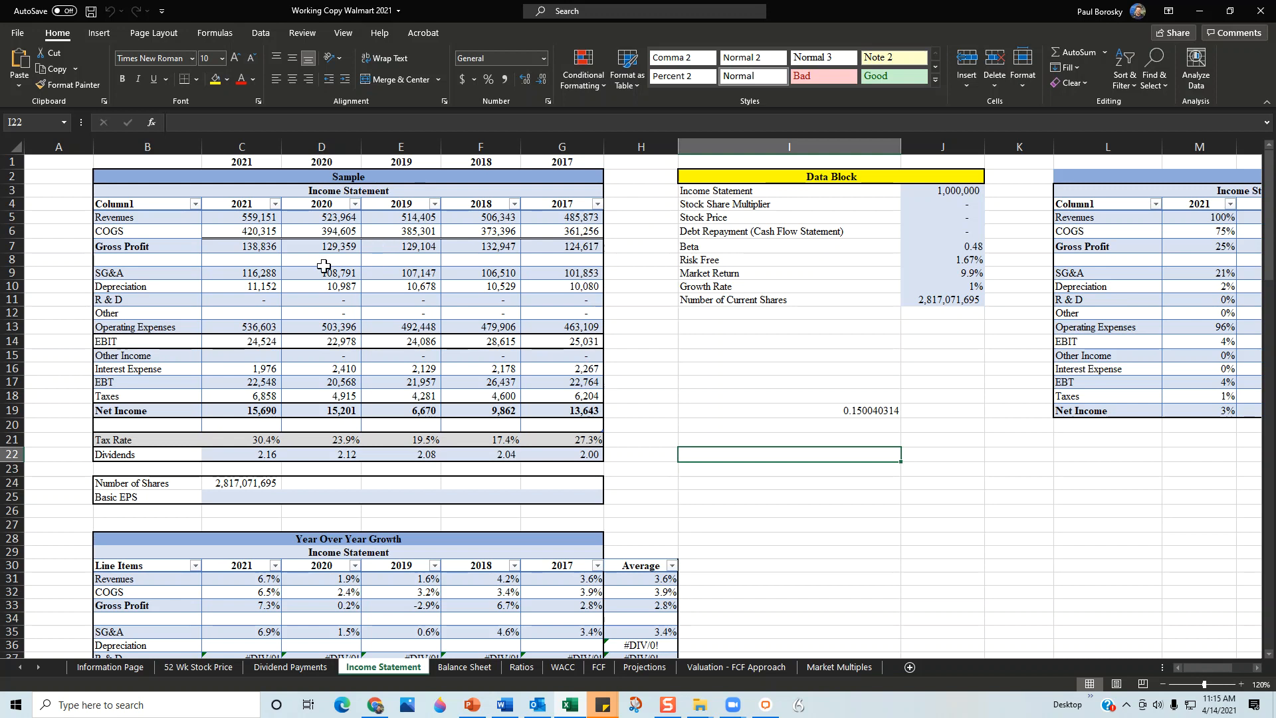
{"action": "mouse_move", "coordinate": [201, 247]}
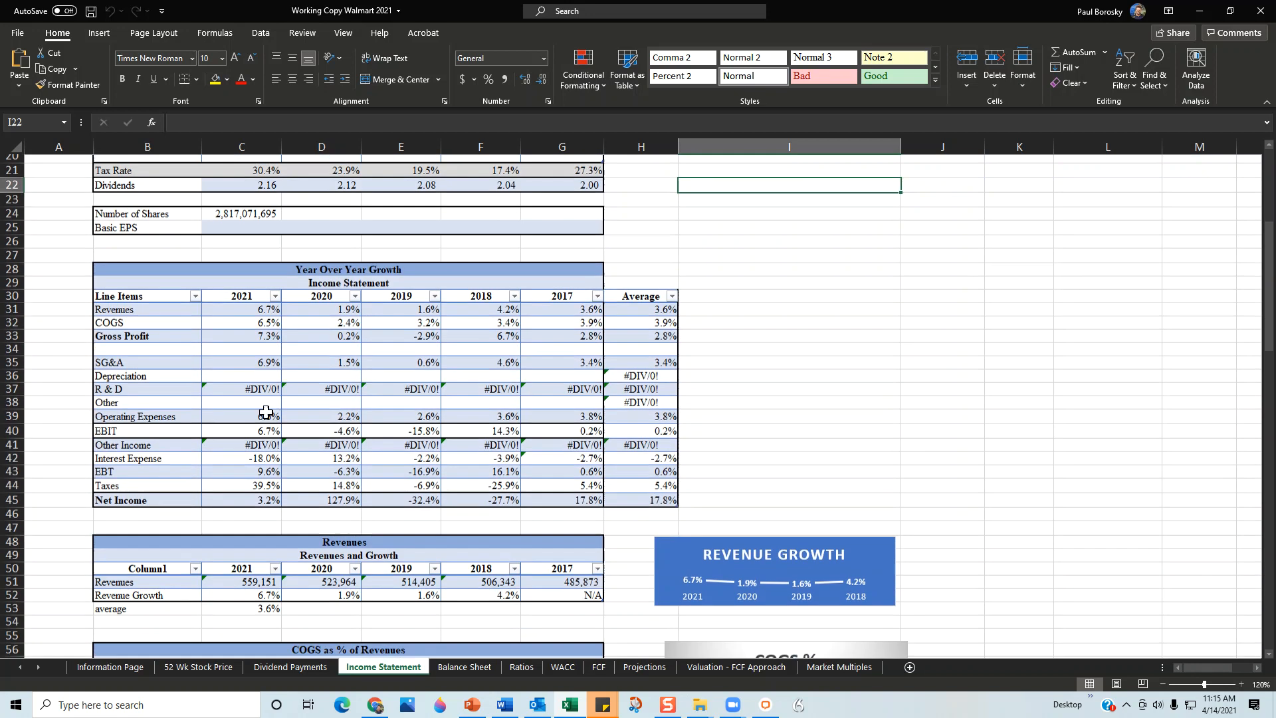
{"action": "scroll", "scroll_direction": "down", "scroll_amount": 3}
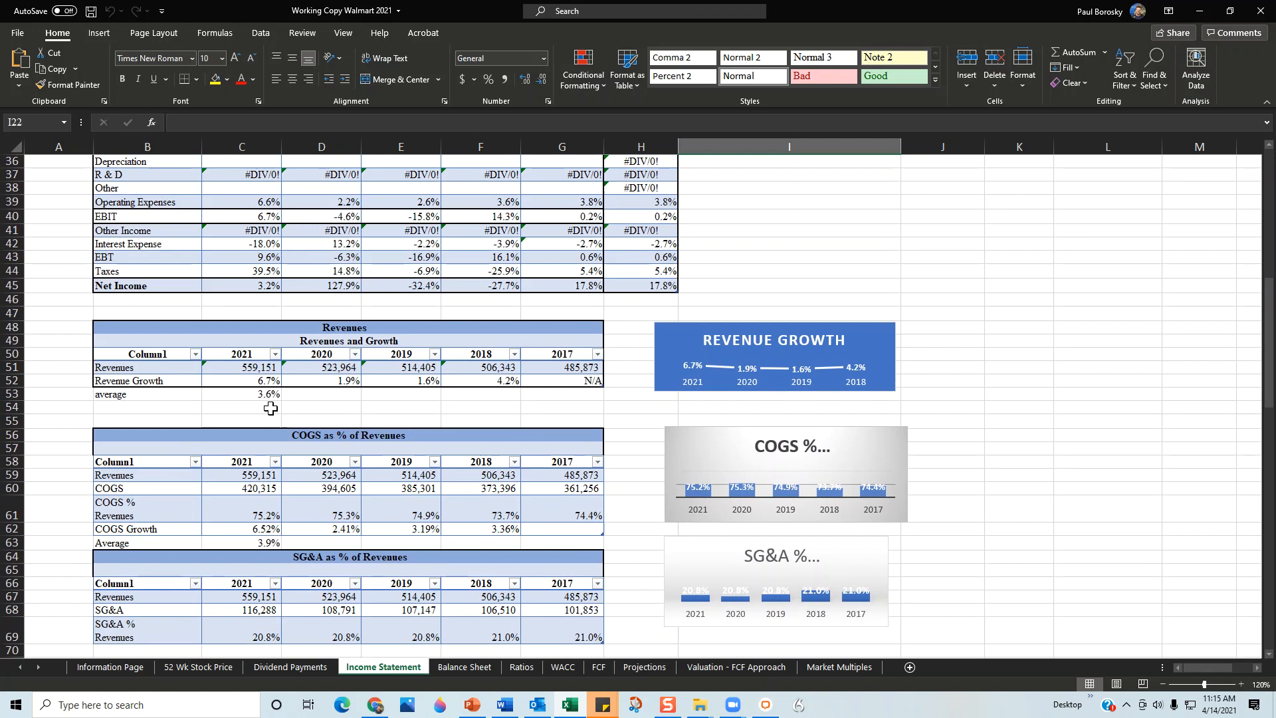
{"action": "mouse_move", "coordinate": [474, 341]}
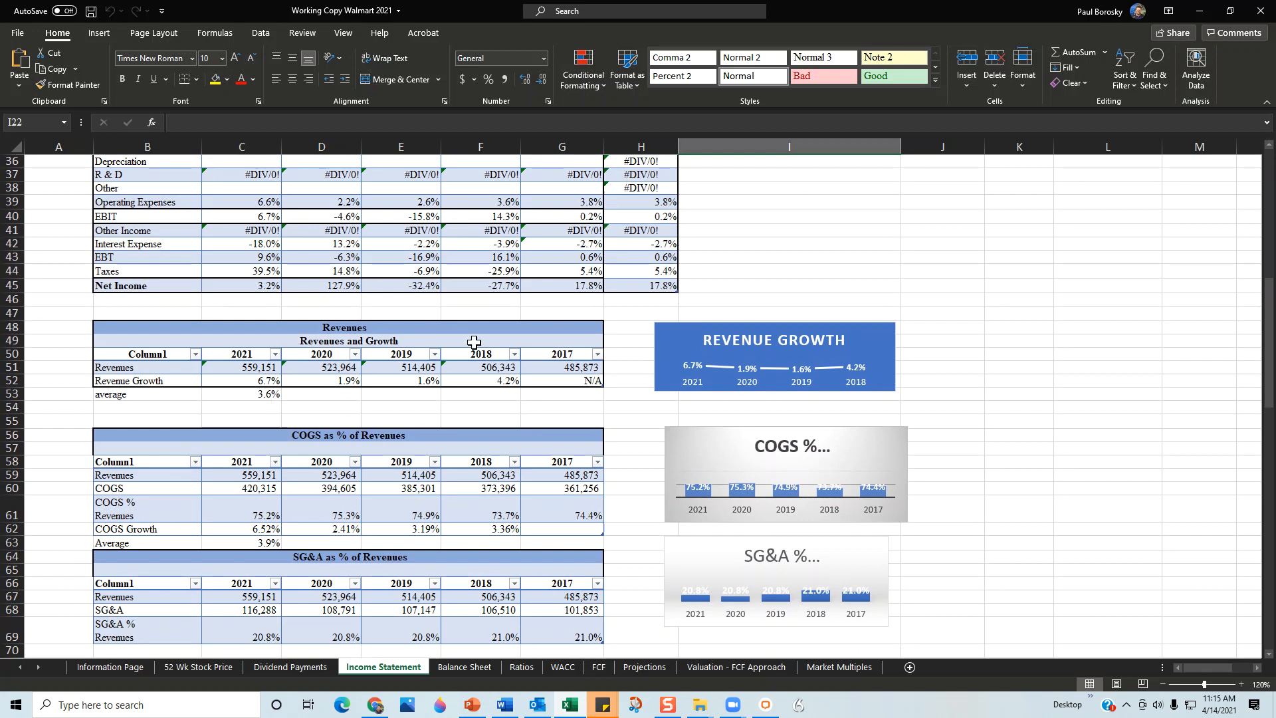
{"action": "mouse_move", "coordinate": [564, 381]}
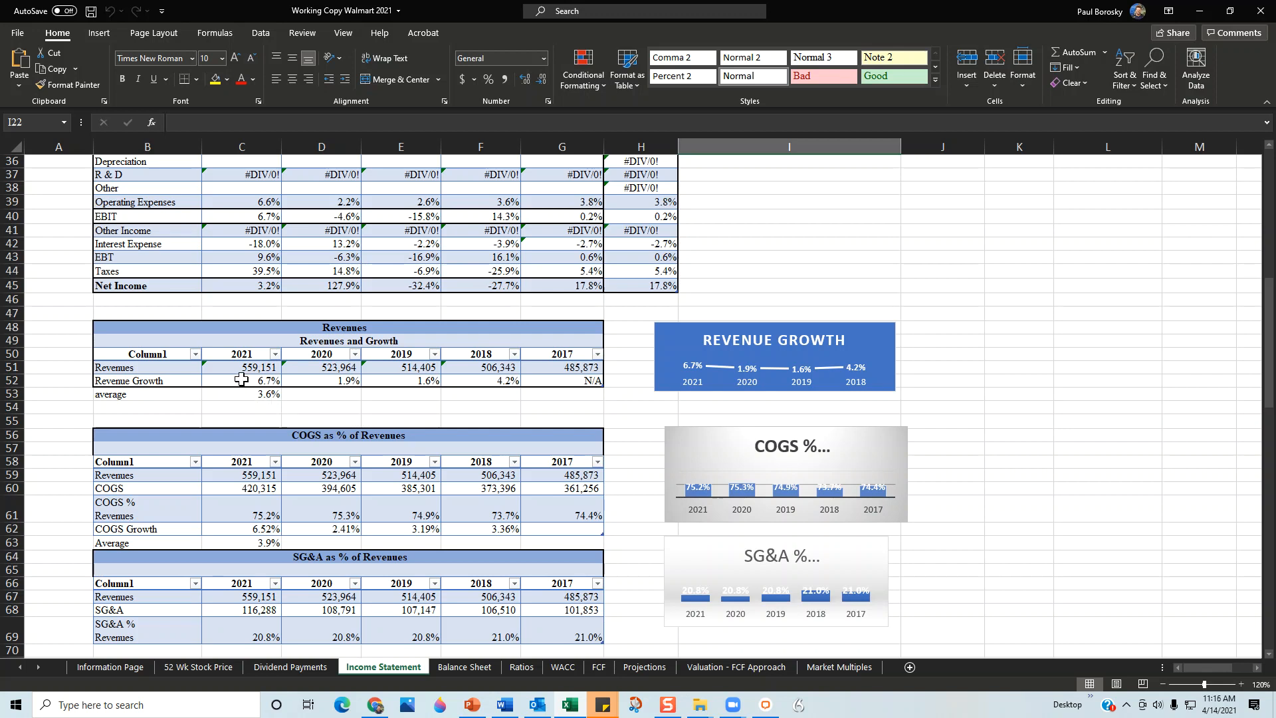
{"action": "mouse_move", "coordinate": [306, 383]}
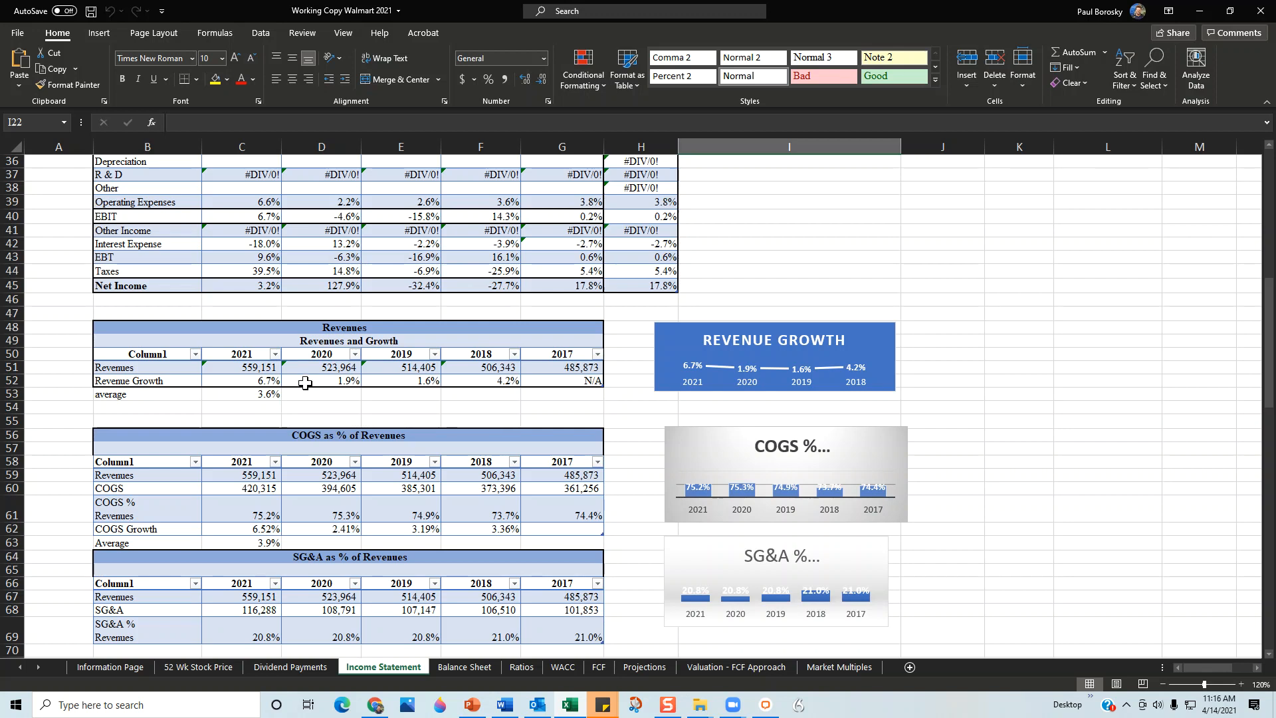
{"action": "mouse_move", "coordinate": [294, 390]}
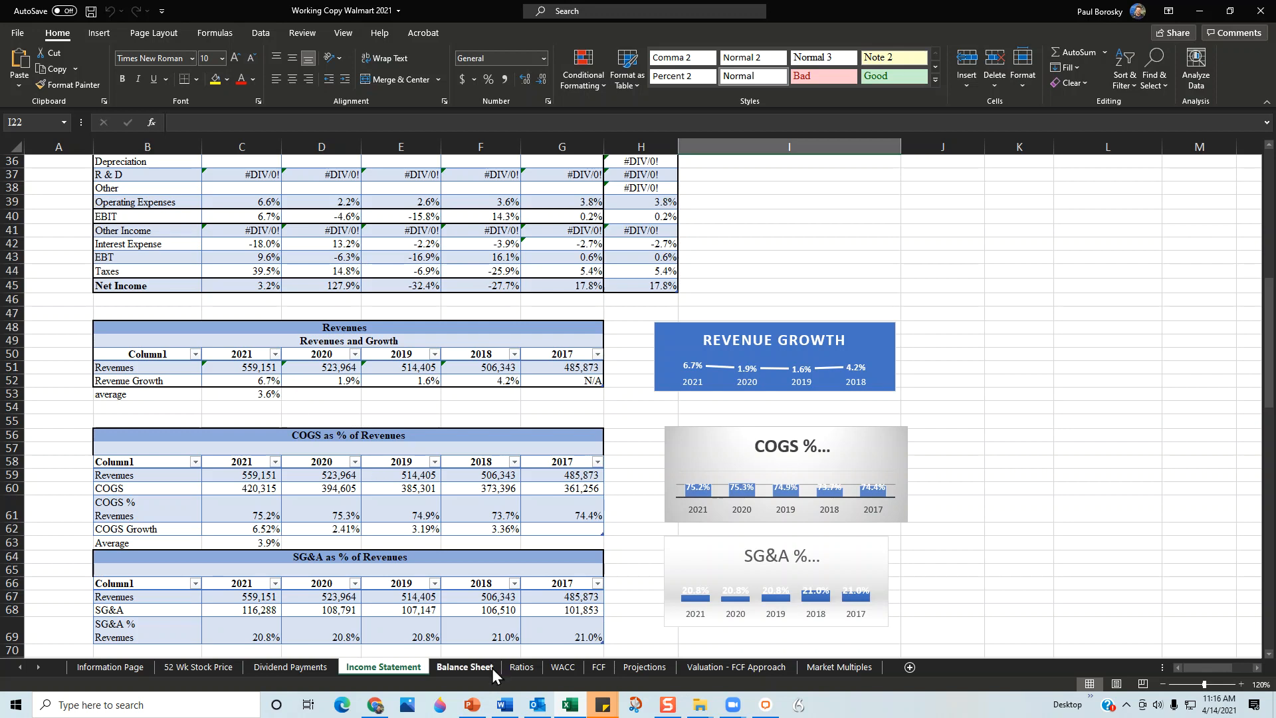
Switch to the Balance Sheet sheet with the summary balance sheet tables
{"action": "left_click", "coordinate": [465, 666]}
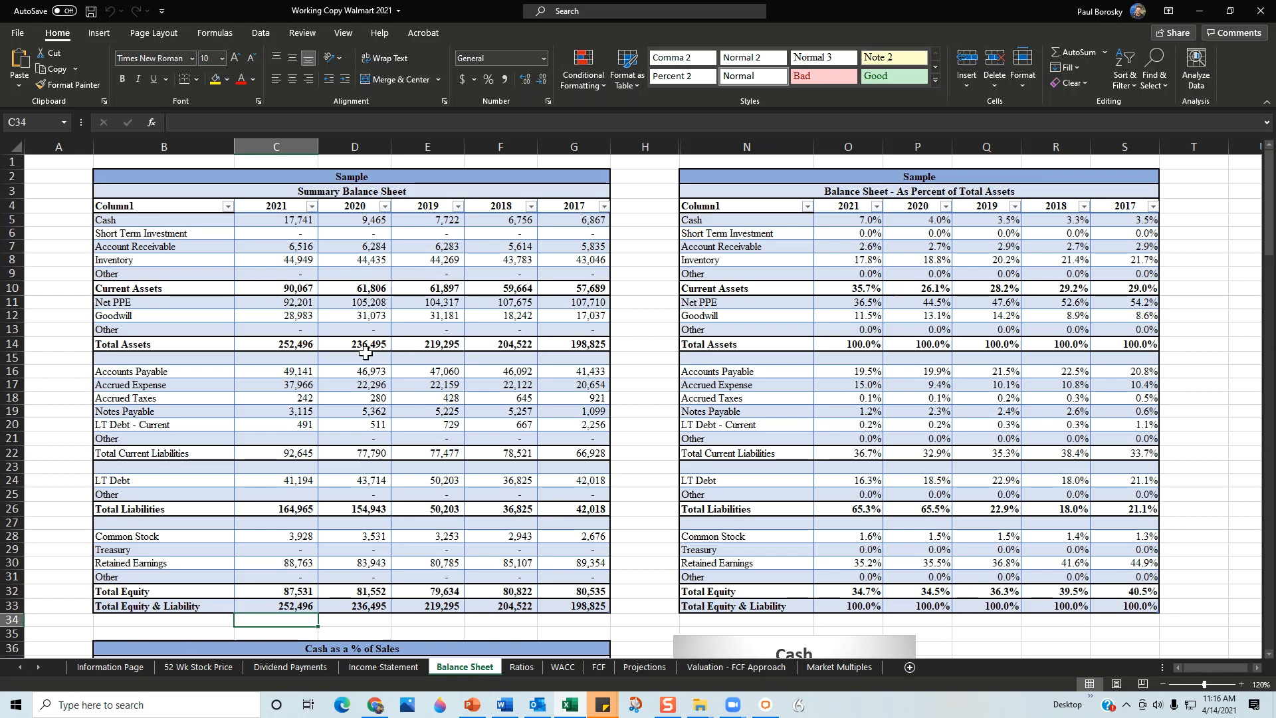
{"action": "scroll", "scroll_direction": "down", "scroll_amount": 3}
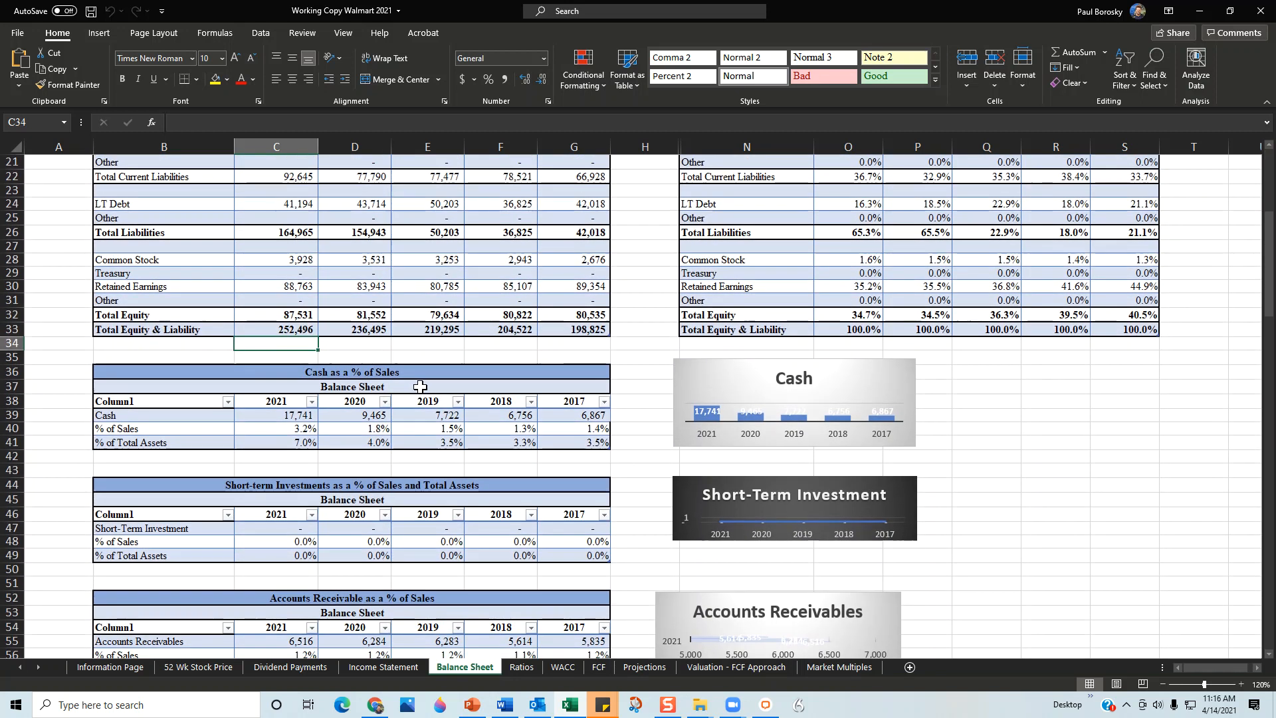
{"action": "mouse_move", "coordinate": [342, 448]}
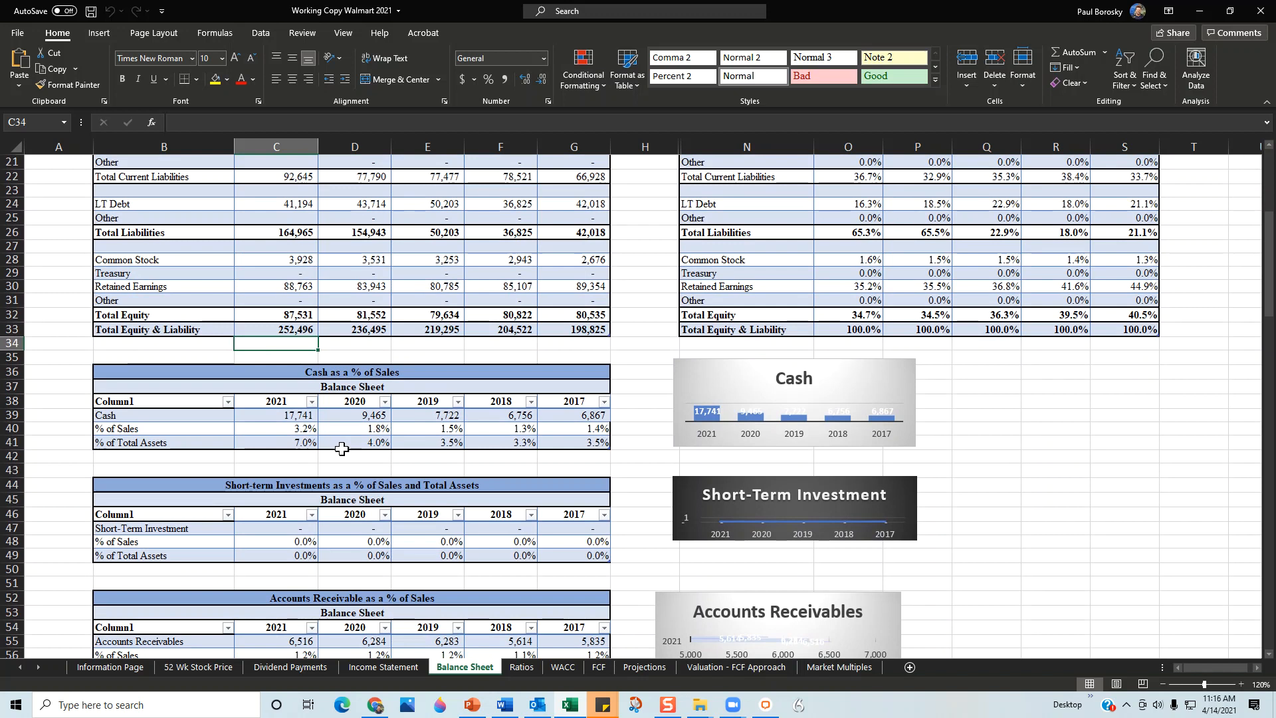
{"action": "mouse_move", "coordinate": [385, 387]}
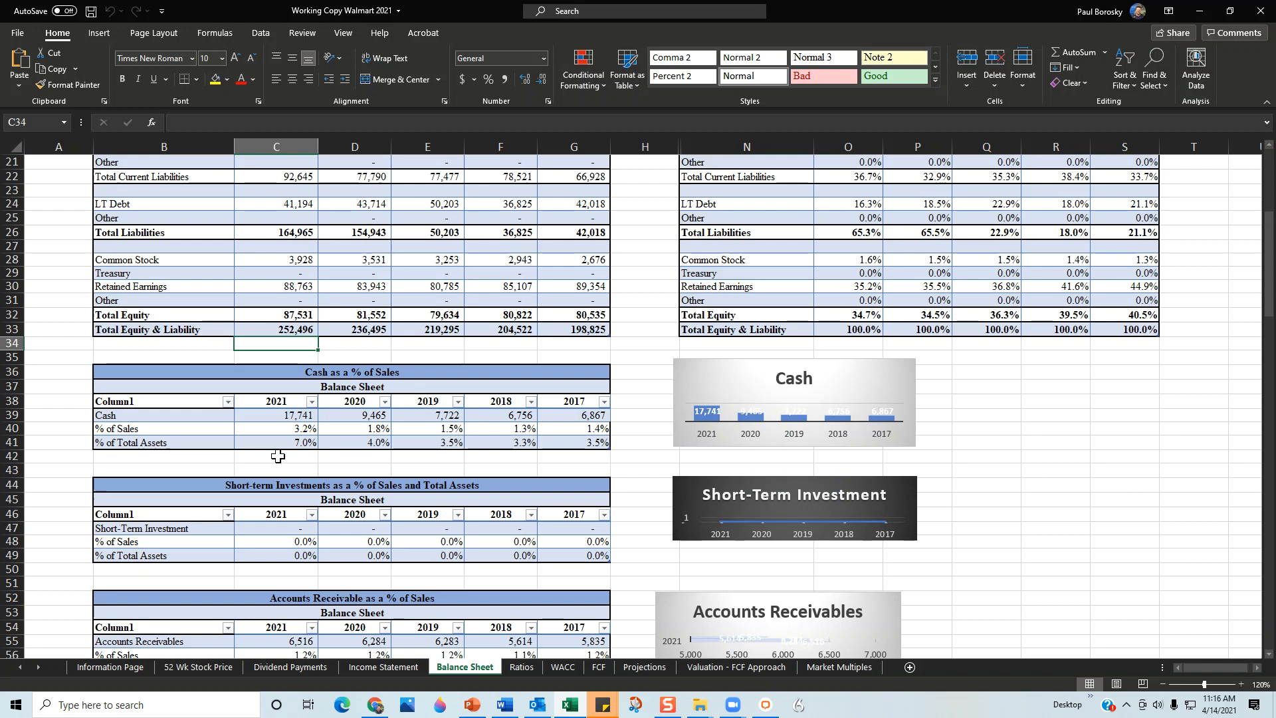
{"action": "mouse_move", "coordinate": [161, 429]}
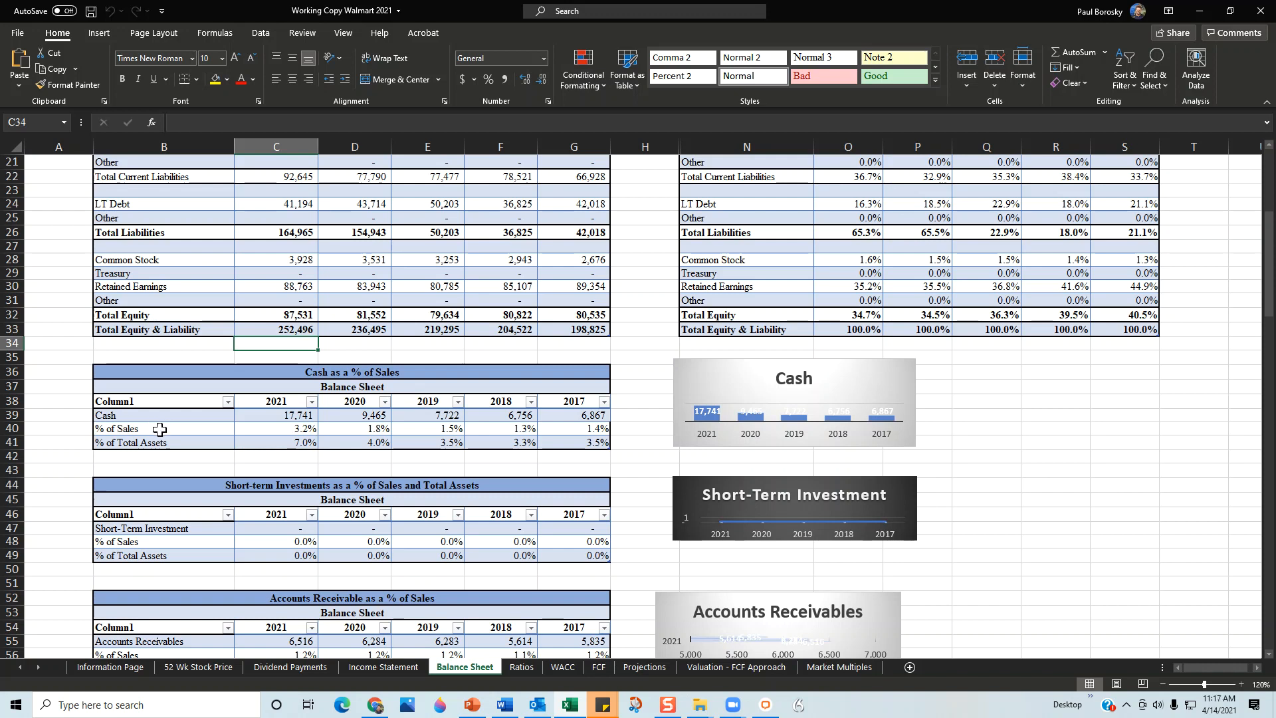
{"action": "left_click", "coordinate": [162, 428]}
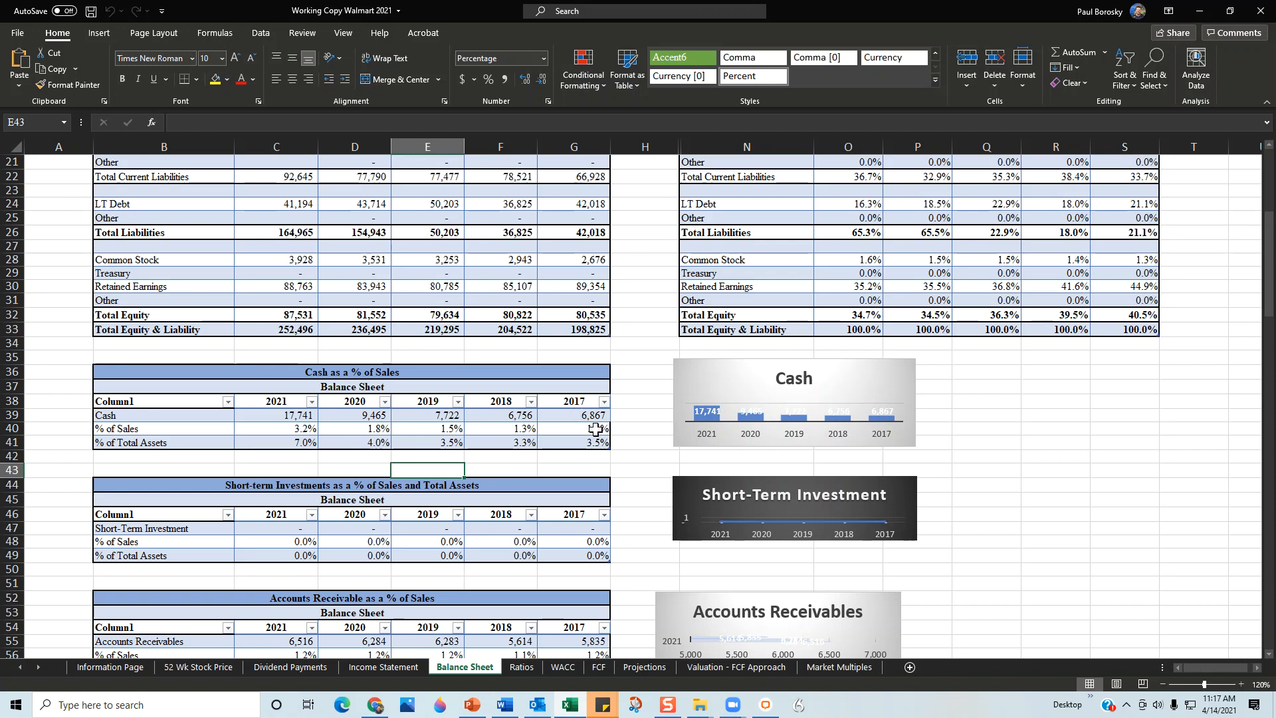
{"action": "mouse_move", "coordinate": [581, 418]}
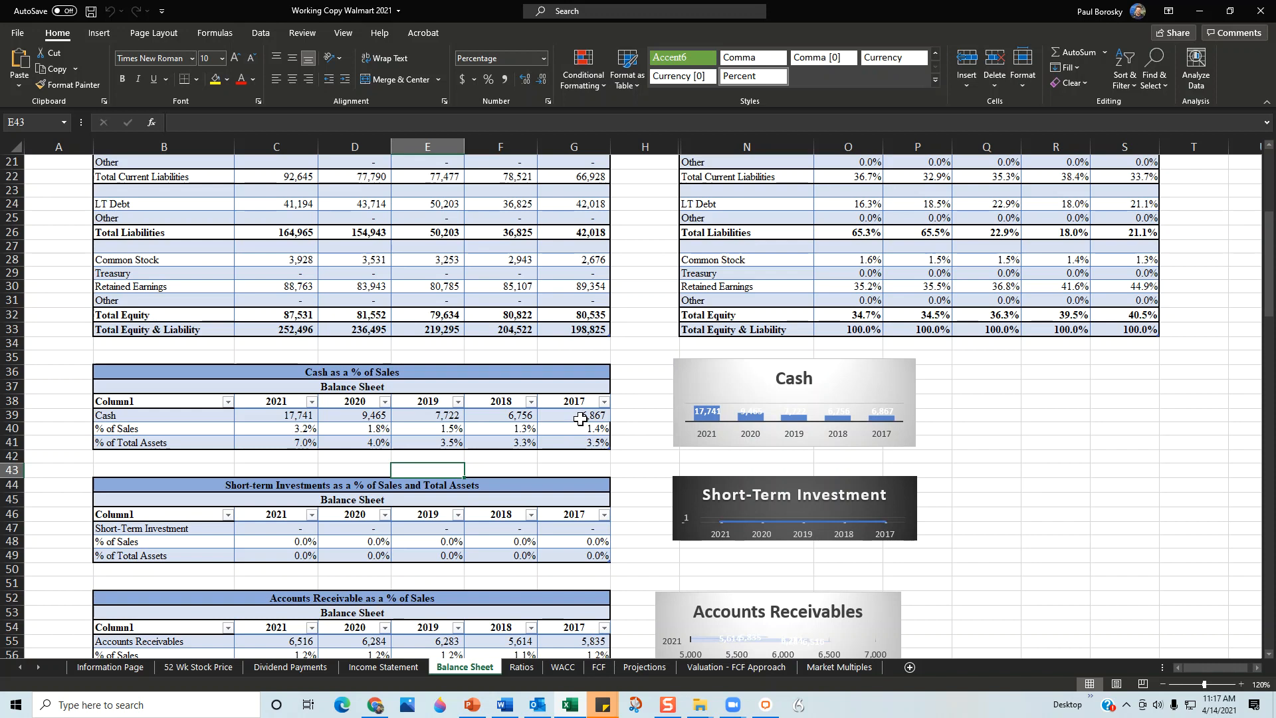
{"action": "mouse_move", "coordinate": [423, 417]}
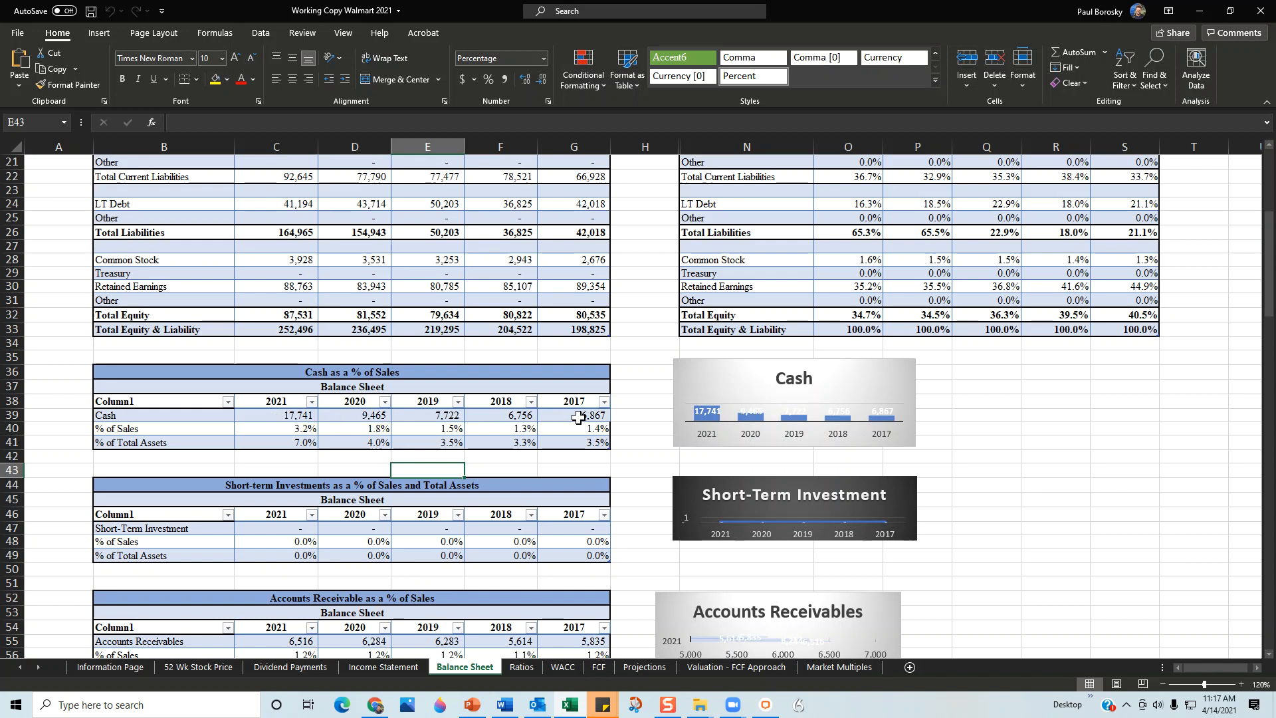
{"action": "mouse_move", "coordinate": [222, 423]}
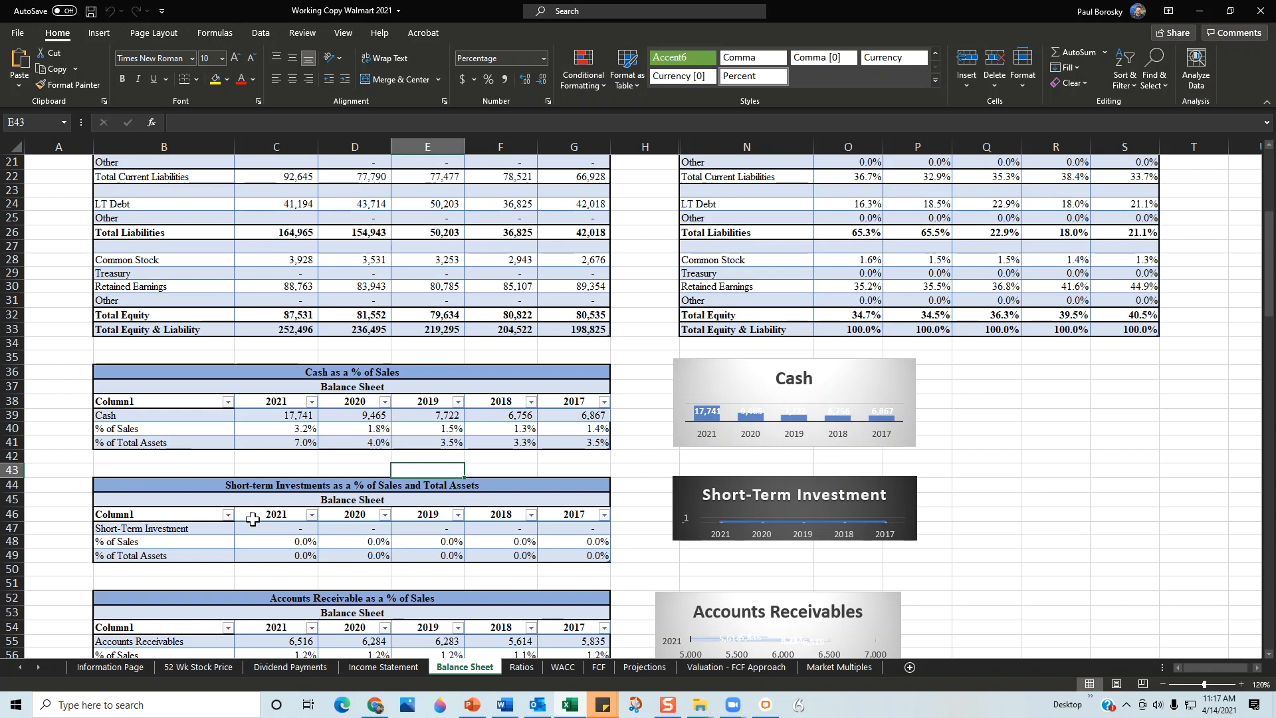
{"action": "mouse_move", "coordinate": [276, 525]}
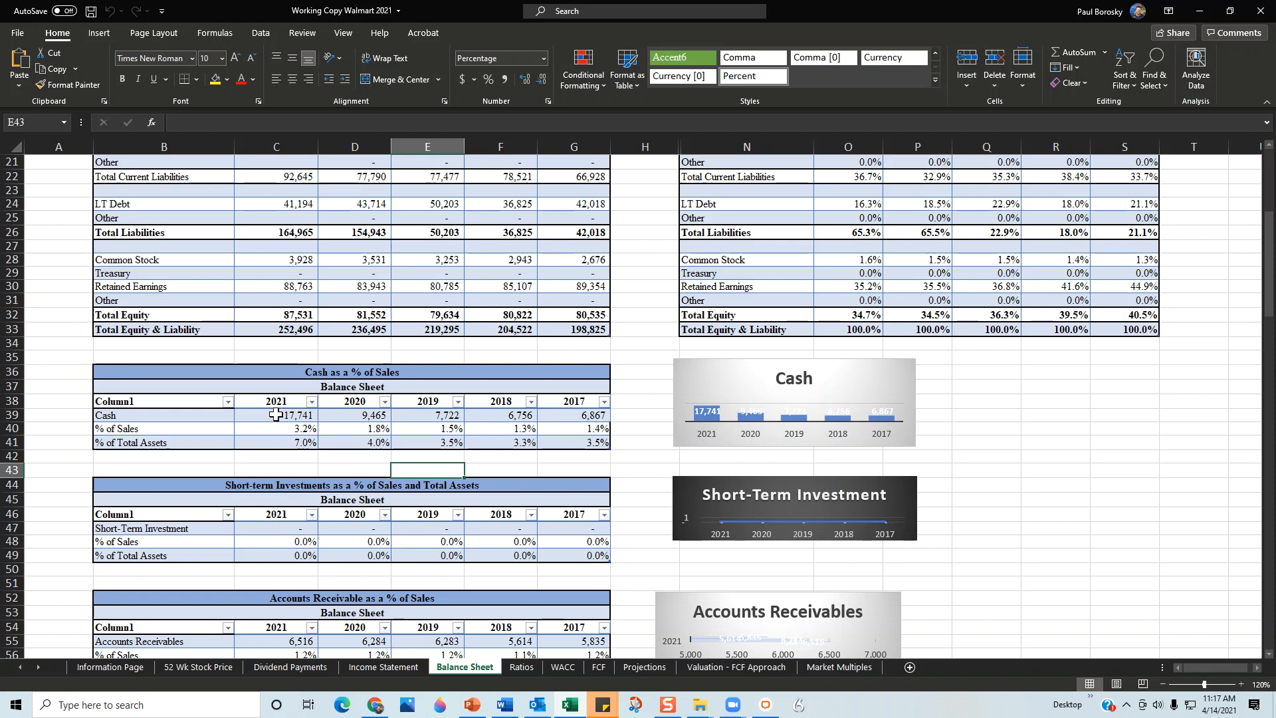
{"action": "mouse_move", "coordinate": [284, 422]}
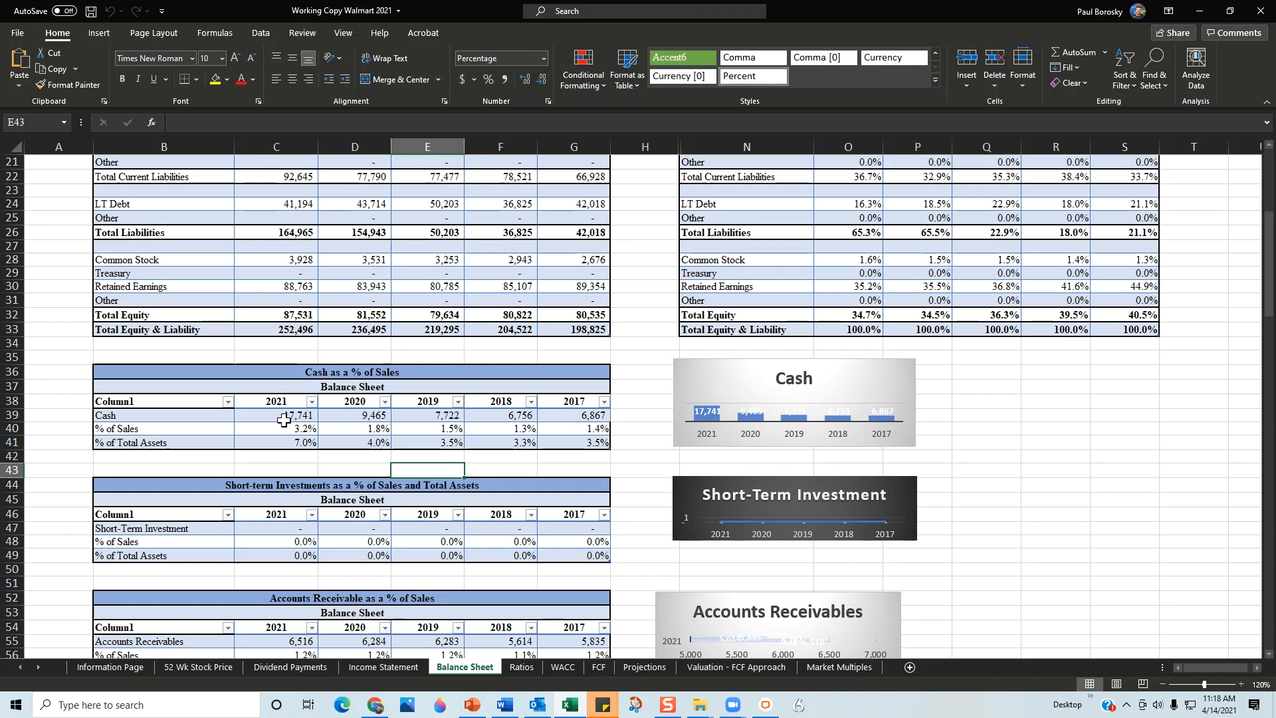
{"action": "mouse_move", "coordinate": [326, 419]}
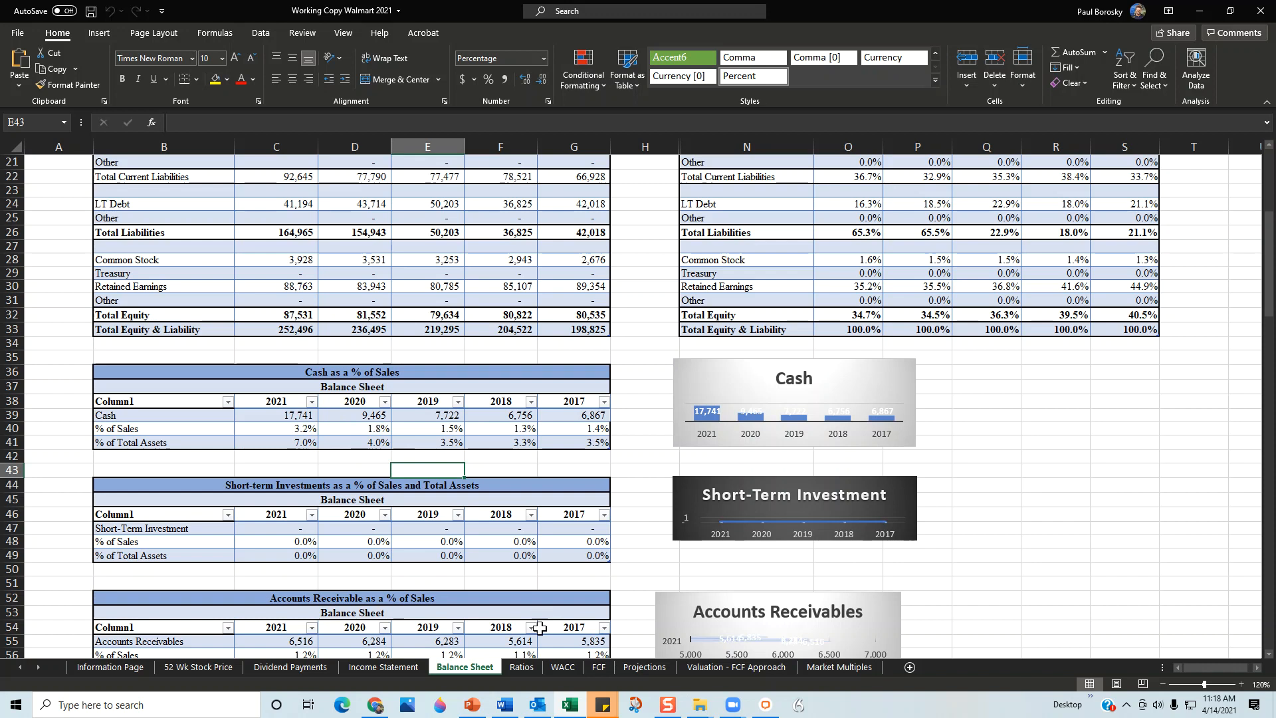
{"action": "left_click", "coordinate": [522, 666]}
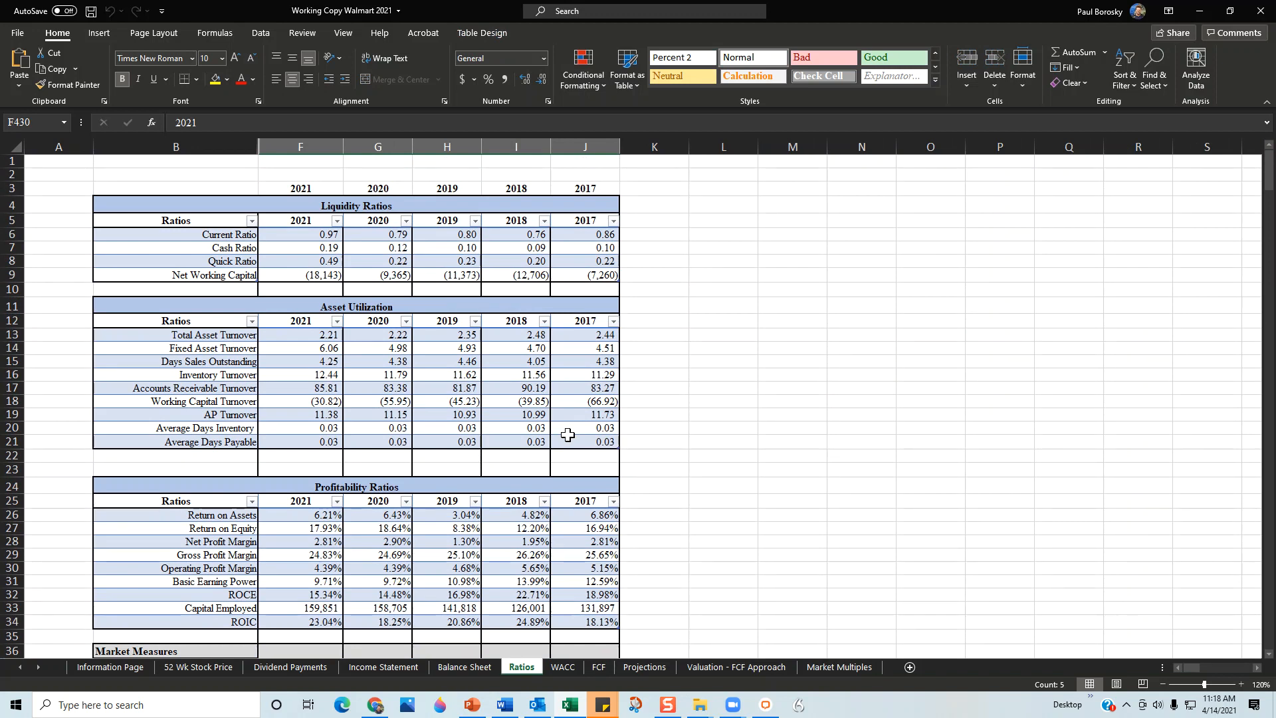
{"action": "mouse_move", "coordinate": [536, 459]}
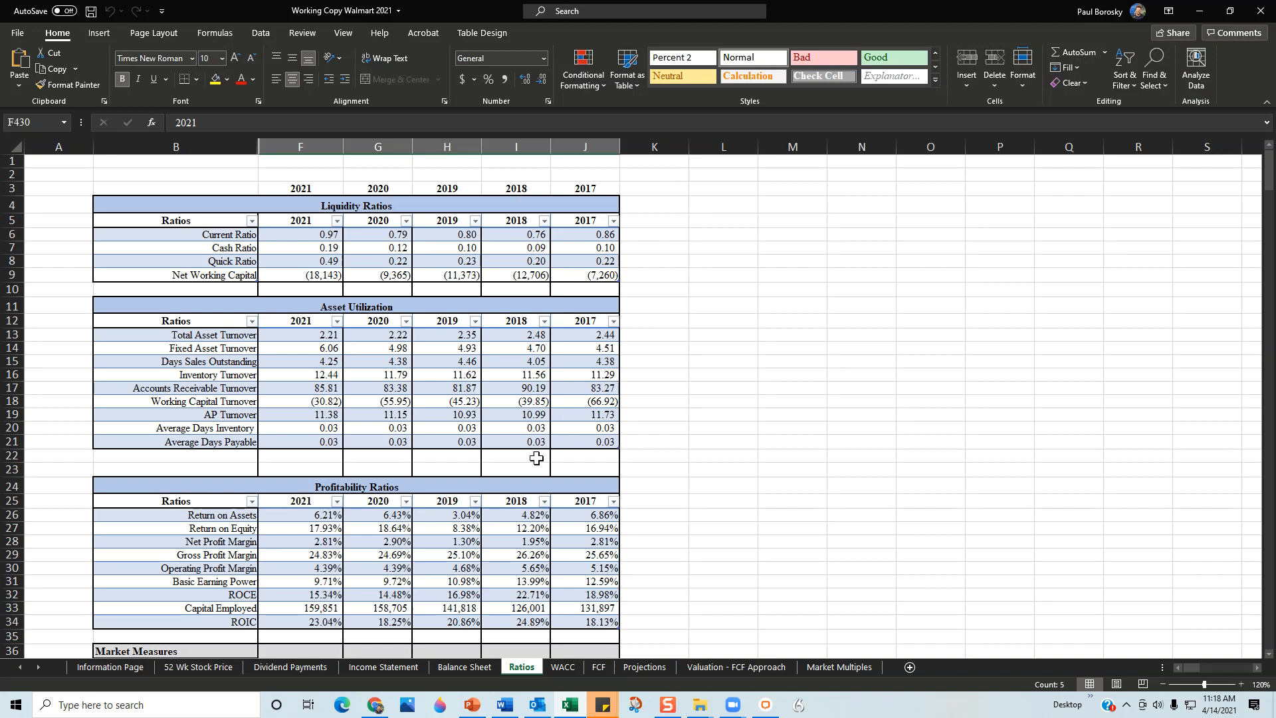
{"action": "mouse_move", "coordinate": [375, 210]}
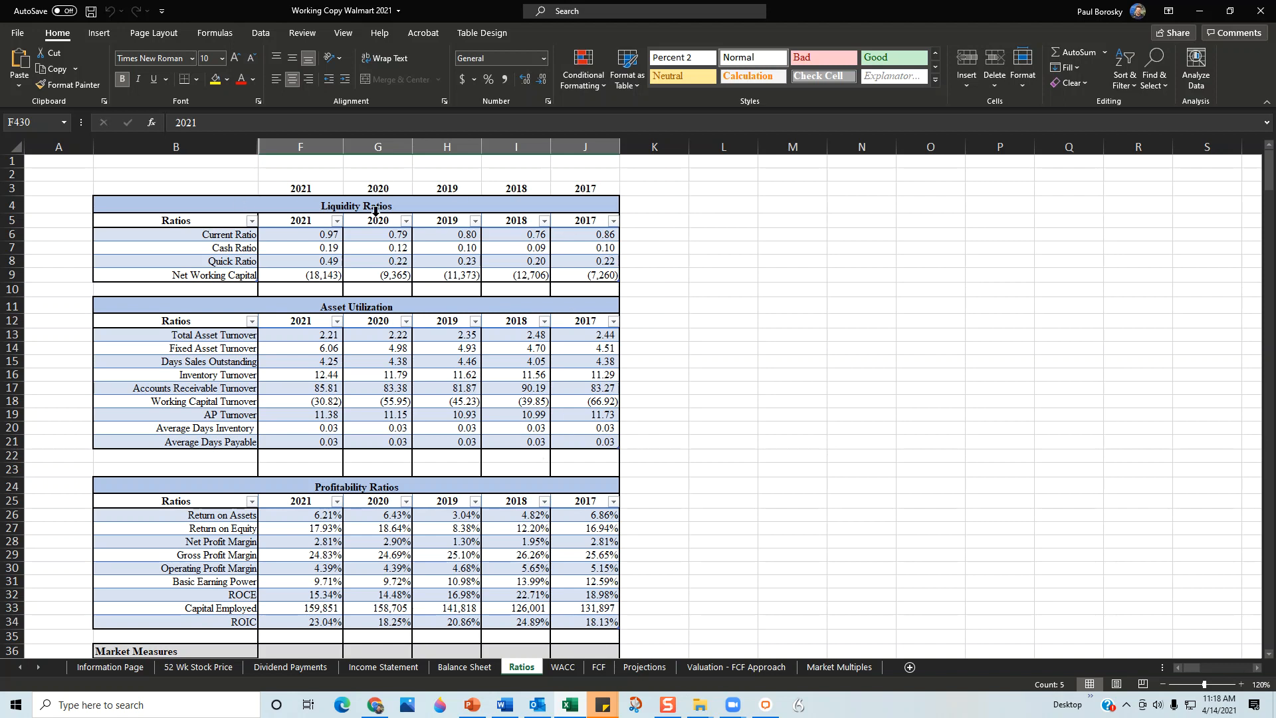
{"action": "mouse_move", "coordinate": [401, 407]}
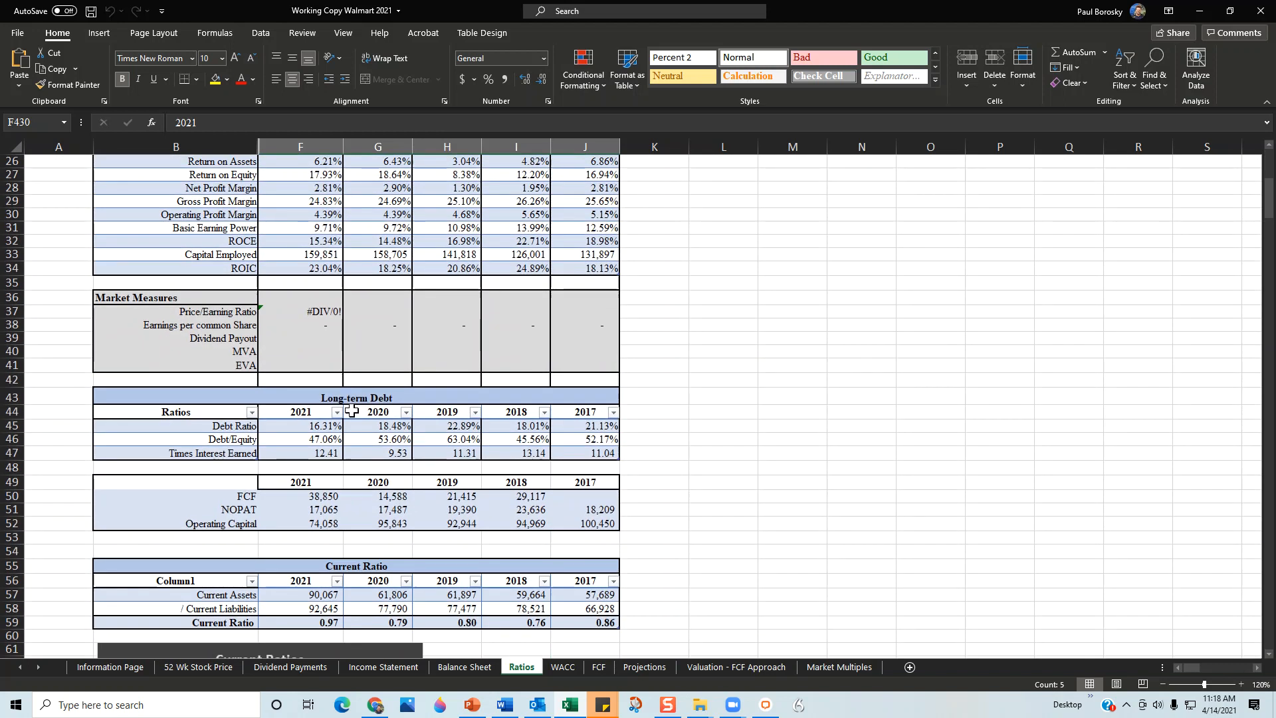
Scroll the Ratios sheet down to the Current Ratios chart and Quick Ratio table
{"action": "scroll", "scroll_direction": "down", "scroll_amount": 3}
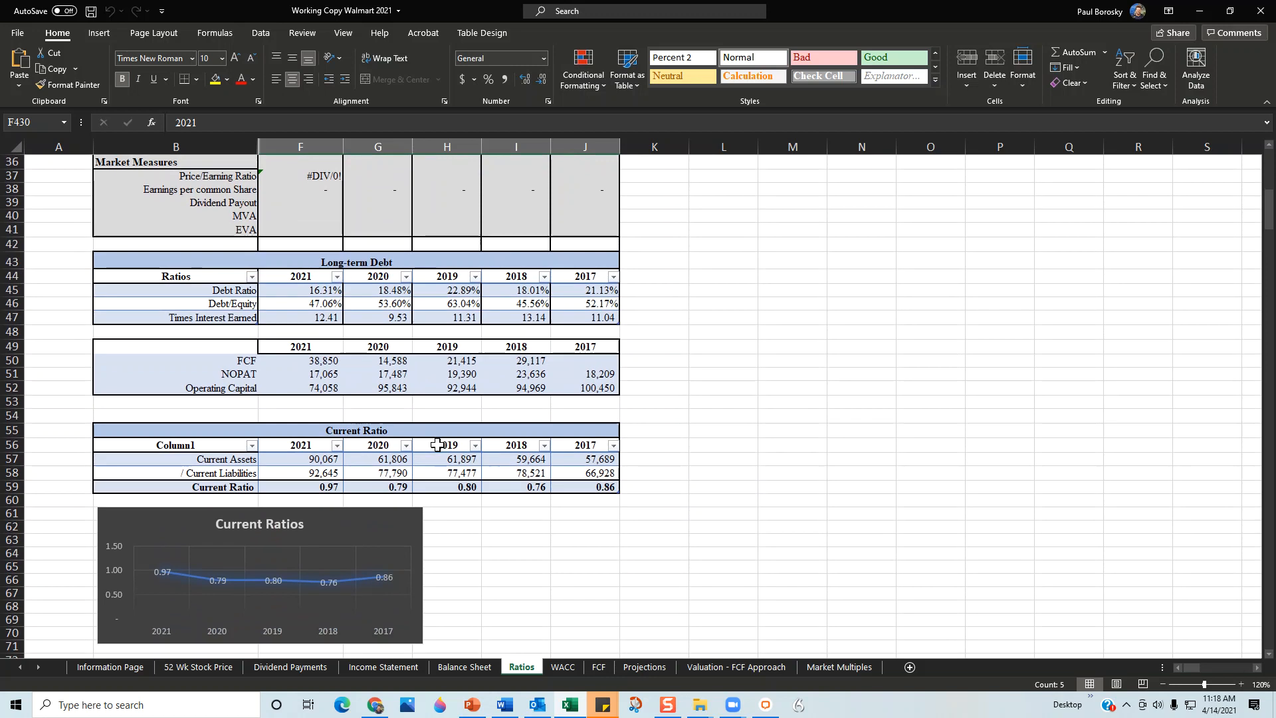
{"action": "scroll", "scroll_direction": "down", "scroll_amount": 3}
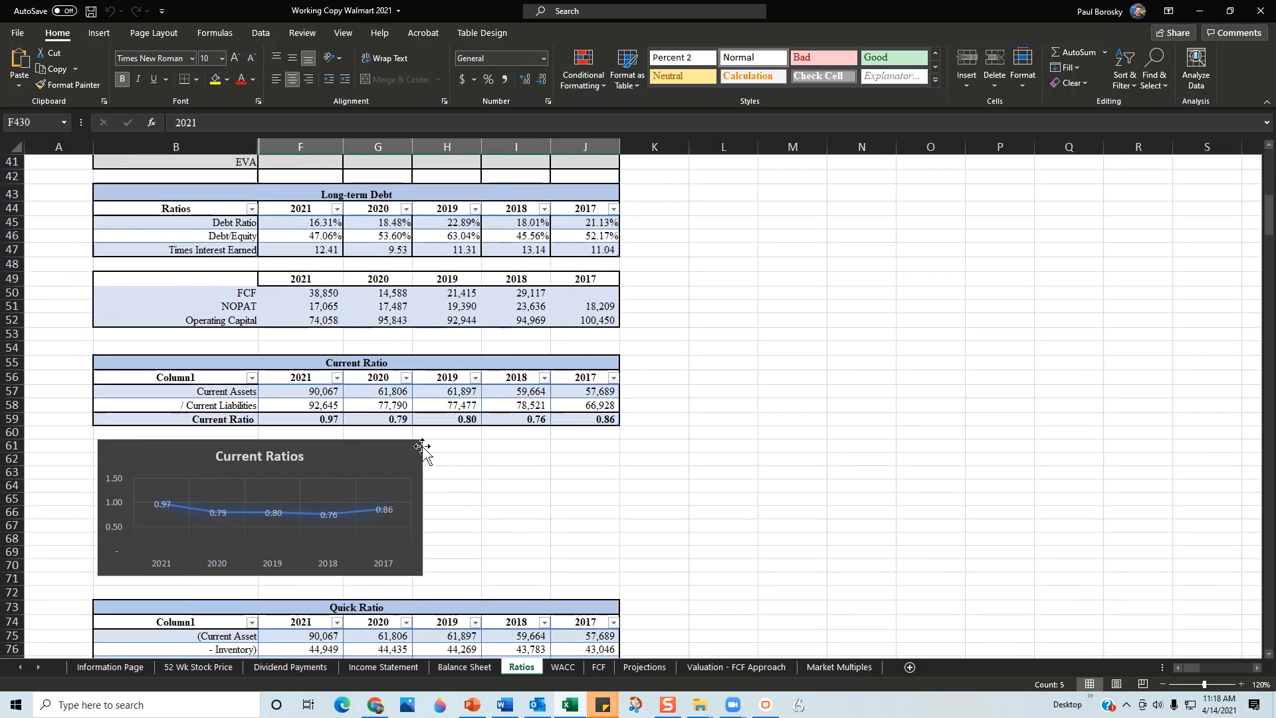
{"action": "scroll", "scroll_direction": "down", "scroll_amount": 3}
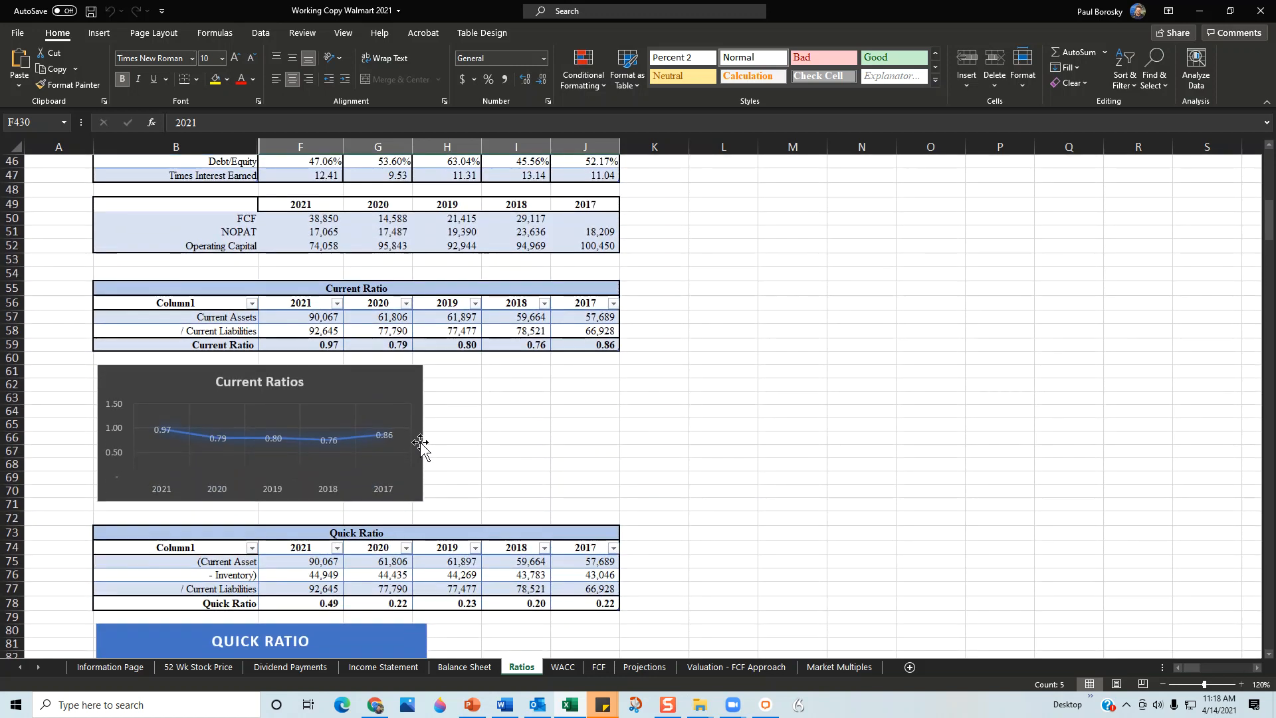
{"action": "mouse_move", "coordinate": [466, 409]}
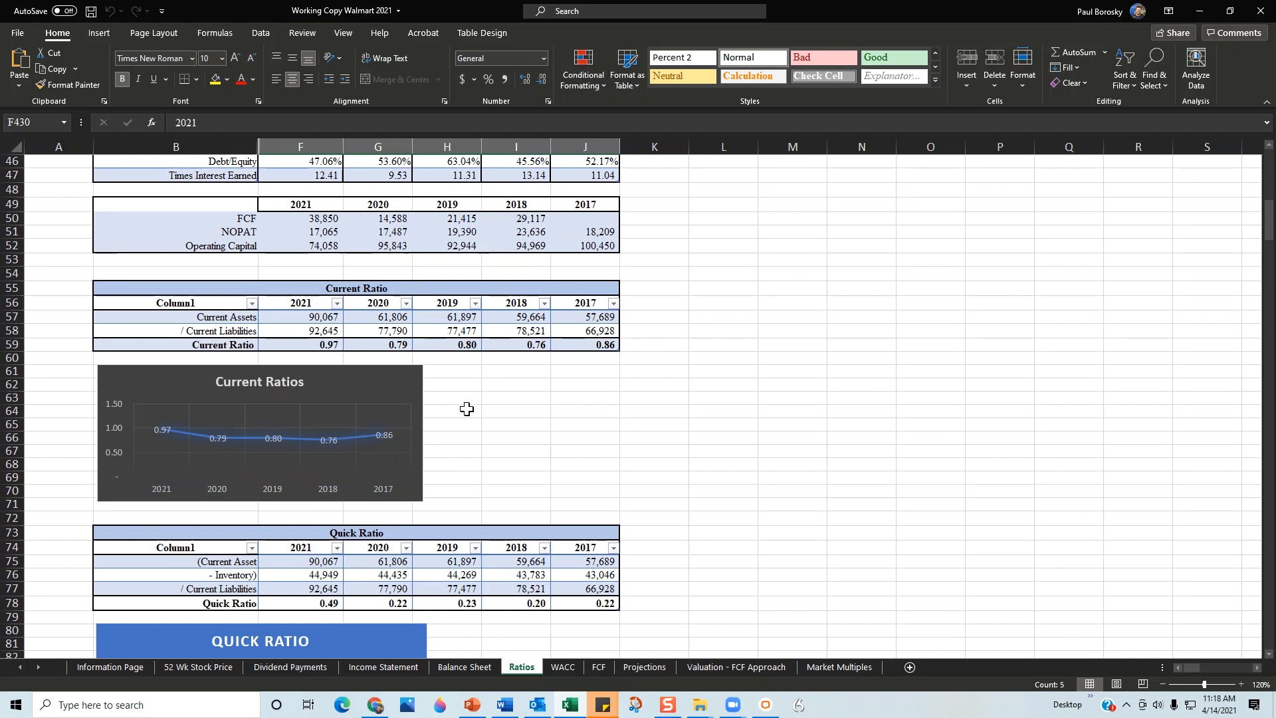
{"action": "mouse_move", "coordinate": [477, 398]}
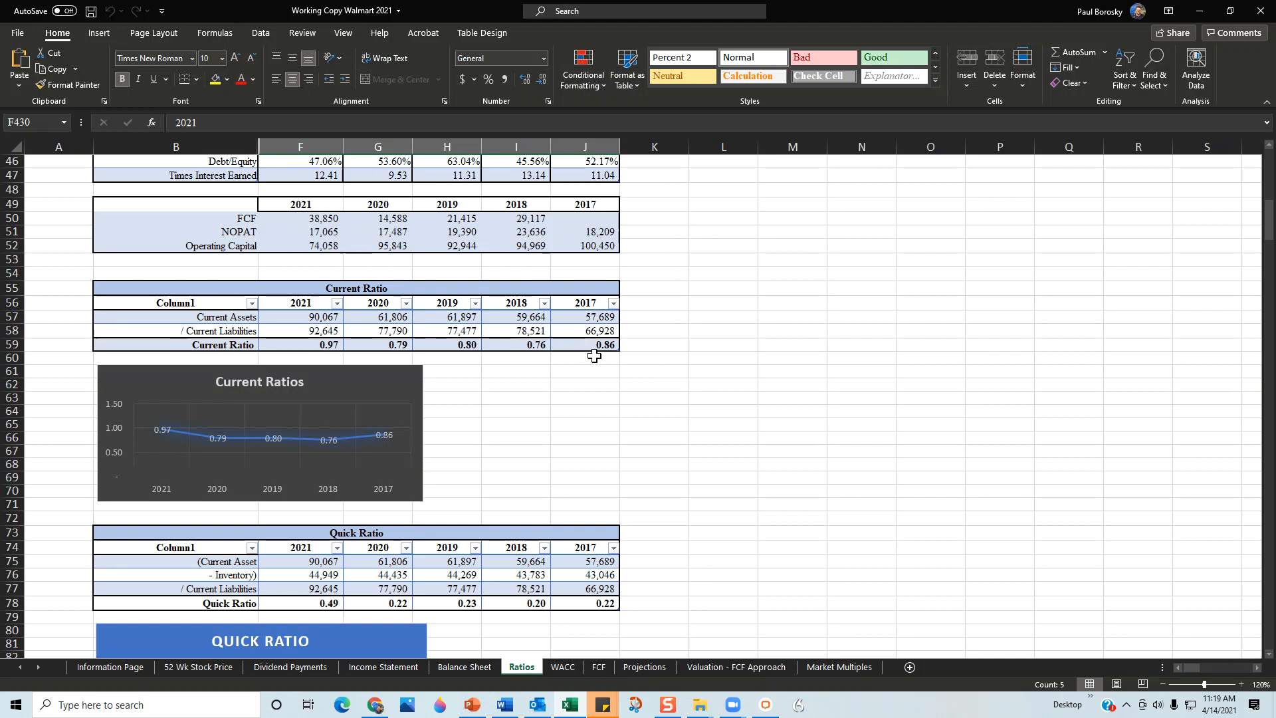
{"action": "mouse_move", "coordinate": [562, 395]}
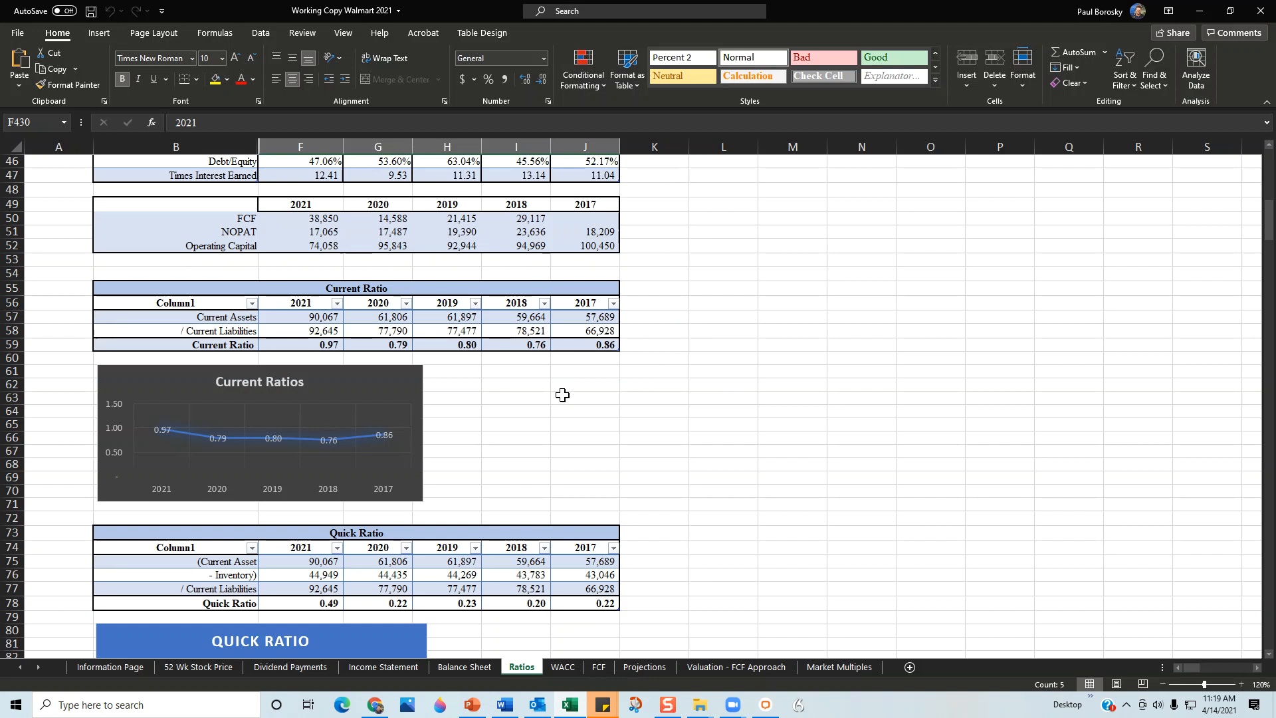
{"action": "mouse_move", "coordinate": [577, 360]}
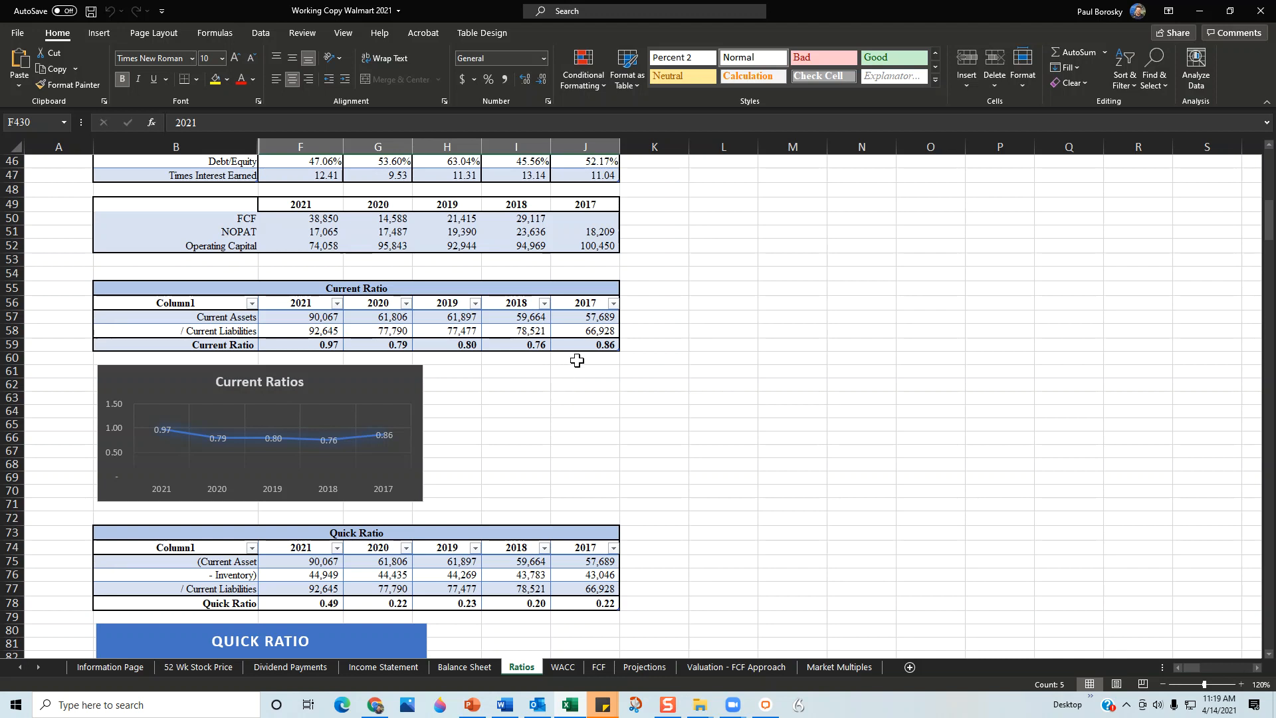
{"action": "mouse_move", "coordinate": [603, 358]}
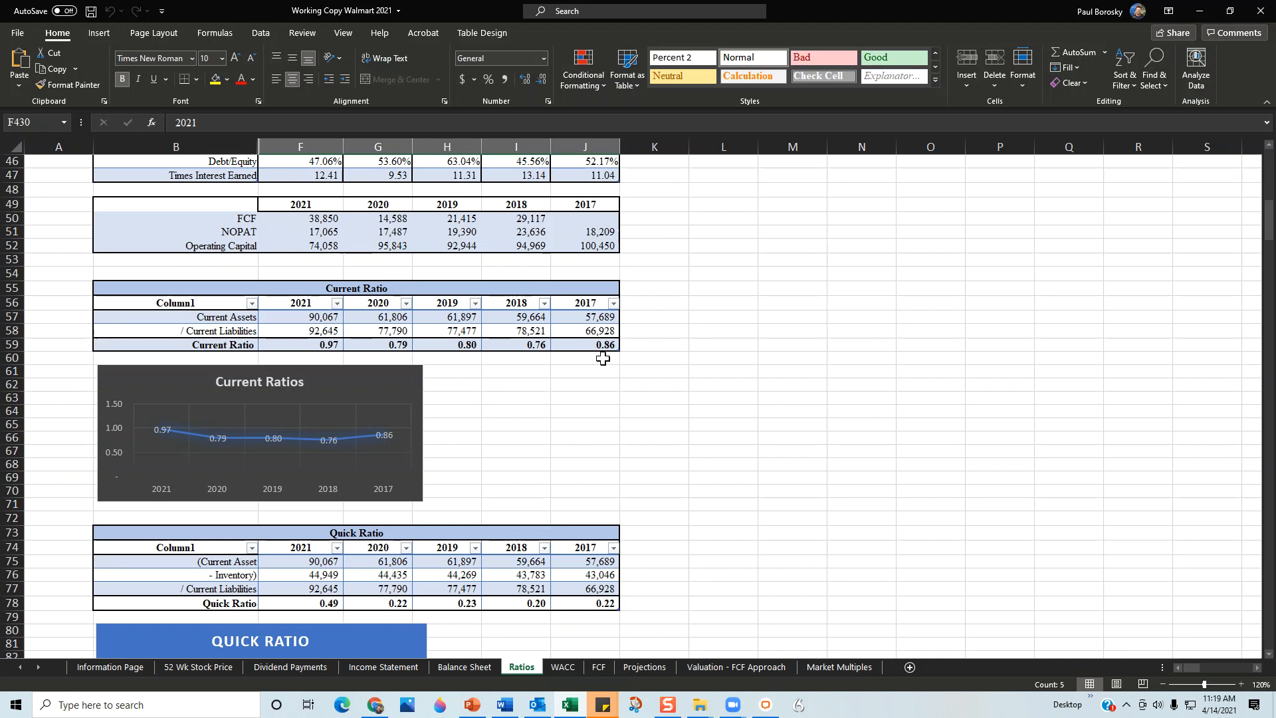
{"action": "mouse_move", "coordinate": [594, 375]}
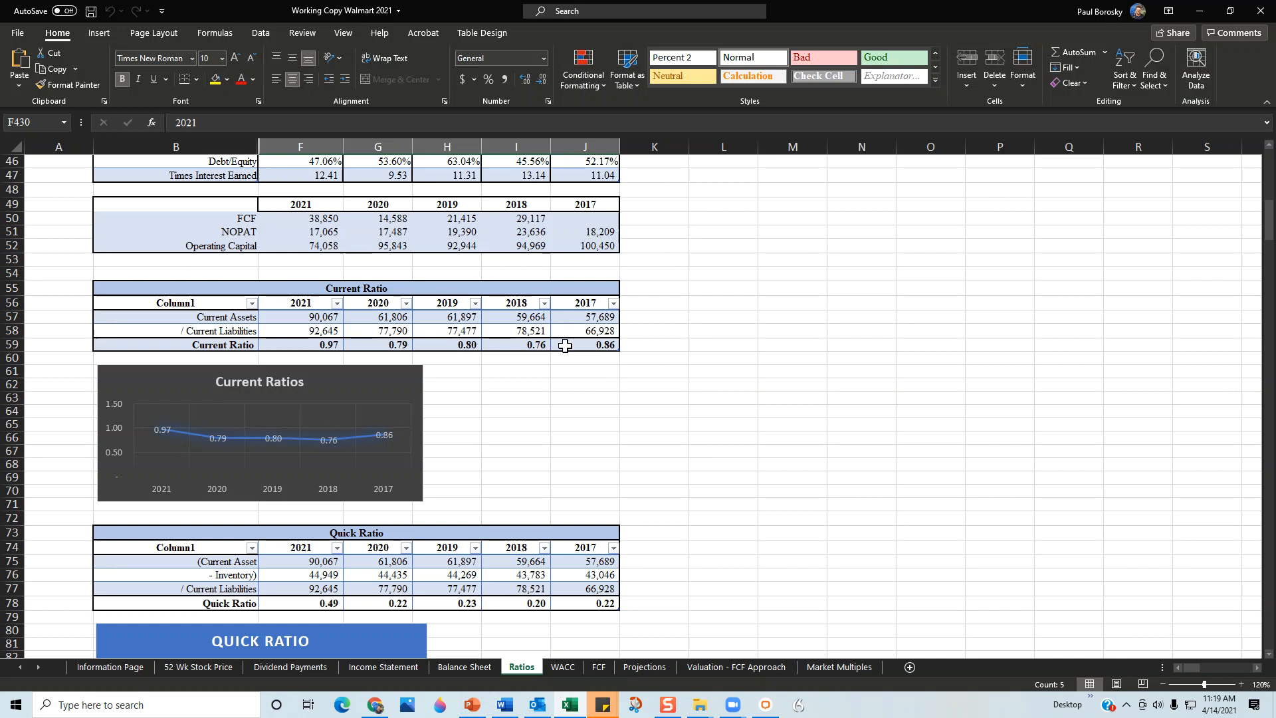
{"action": "mouse_move", "coordinate": [507, 344]}
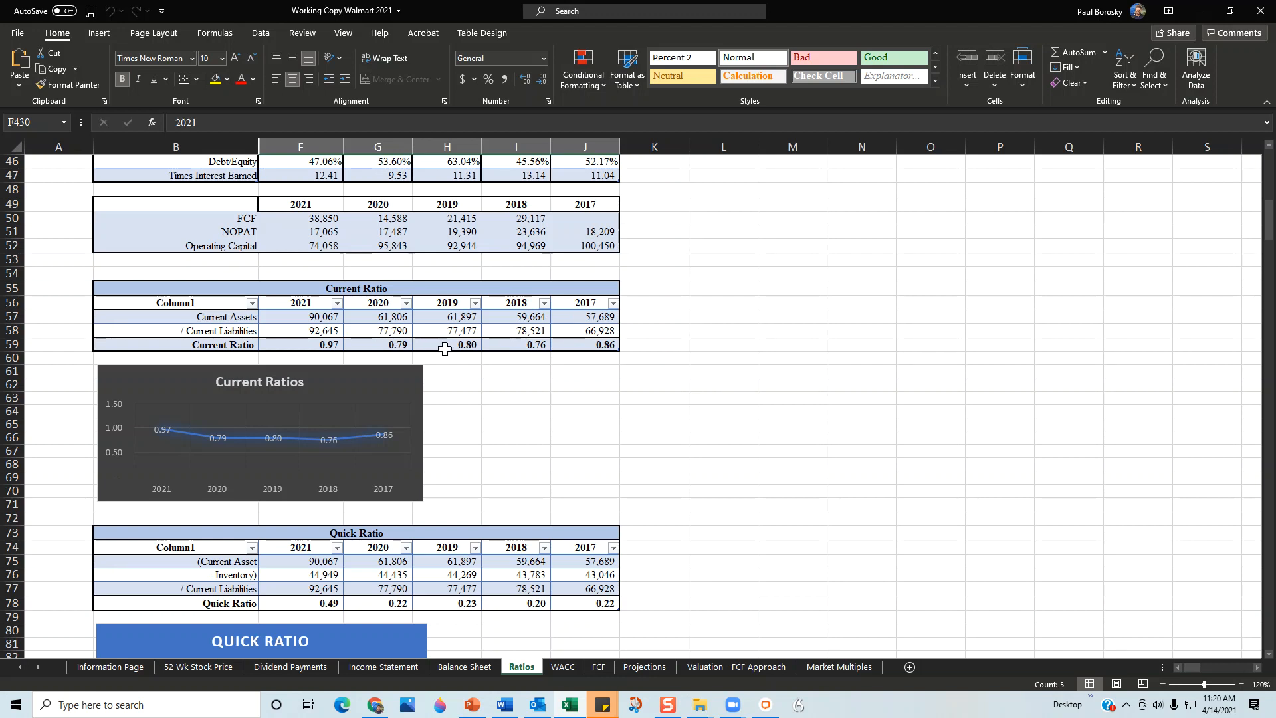
{"action": "mouse_move", "coordinate": [447, 348]}
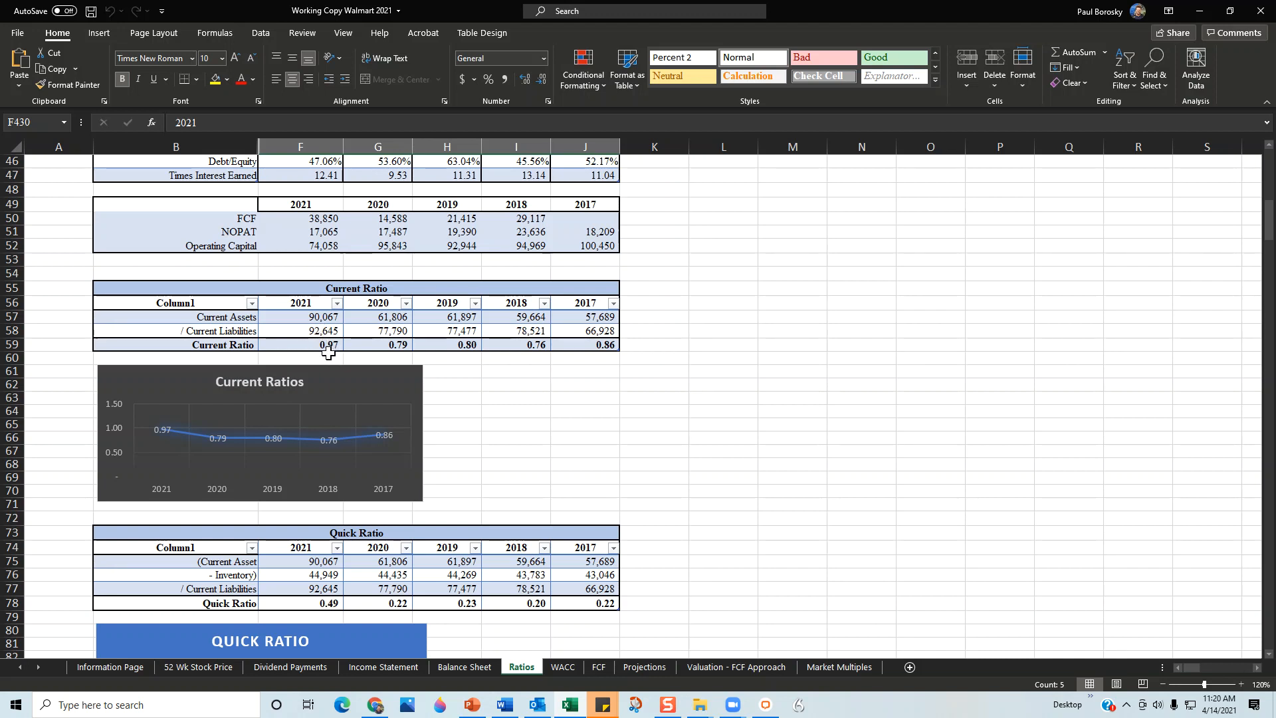
{"action": "mouse_move", "coordinate": [337, 357]}
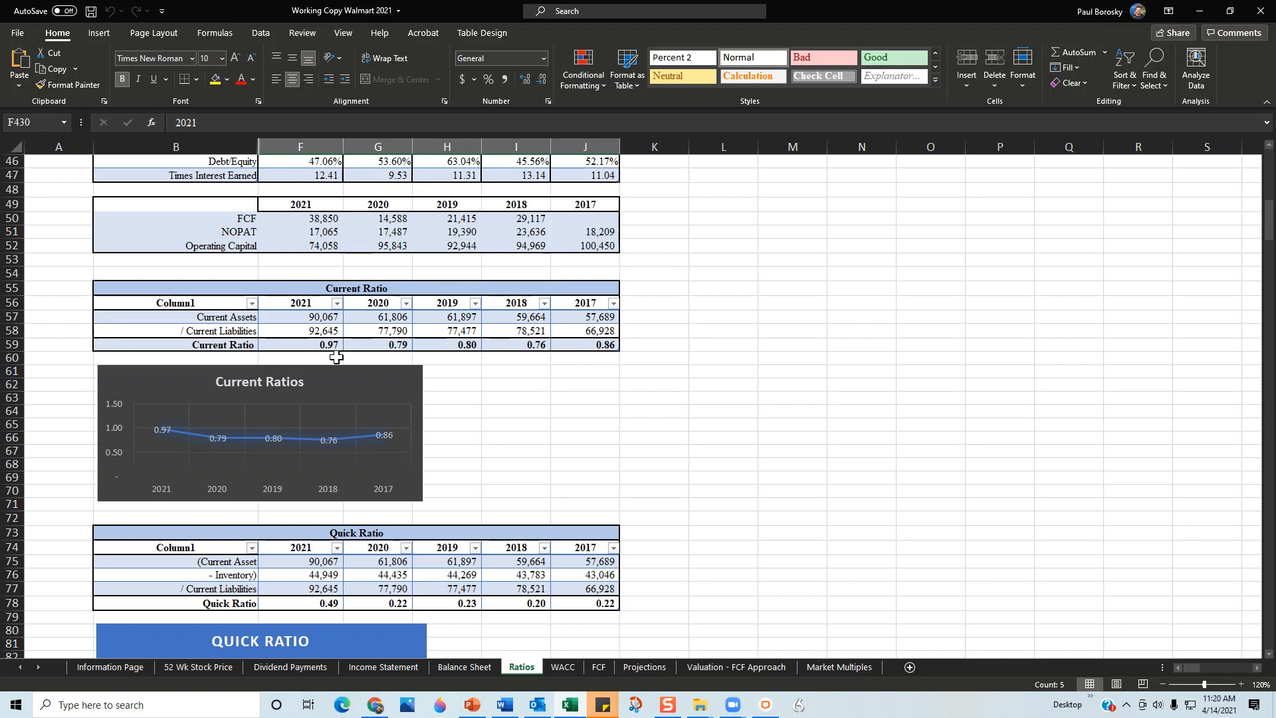
{"action": "mouse_move", "coordinate": [391, 372]}
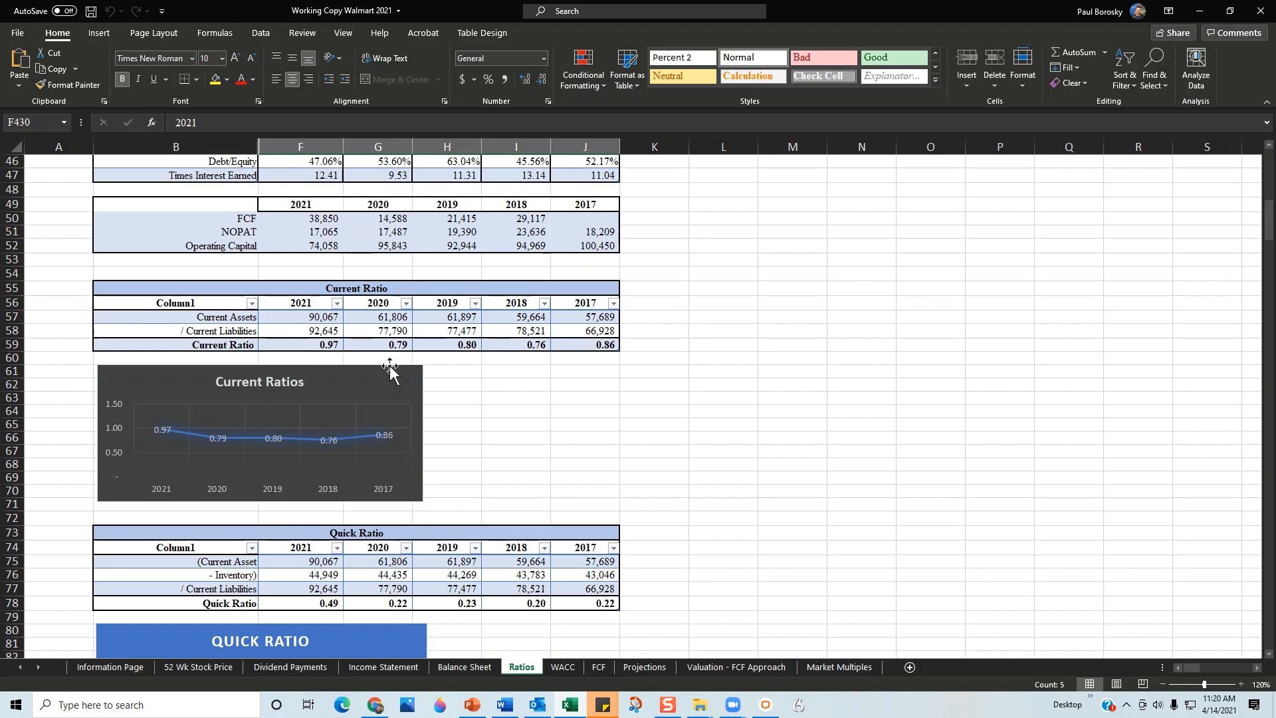
{"action": "mouse_move", "coordinate": [362, 356]}
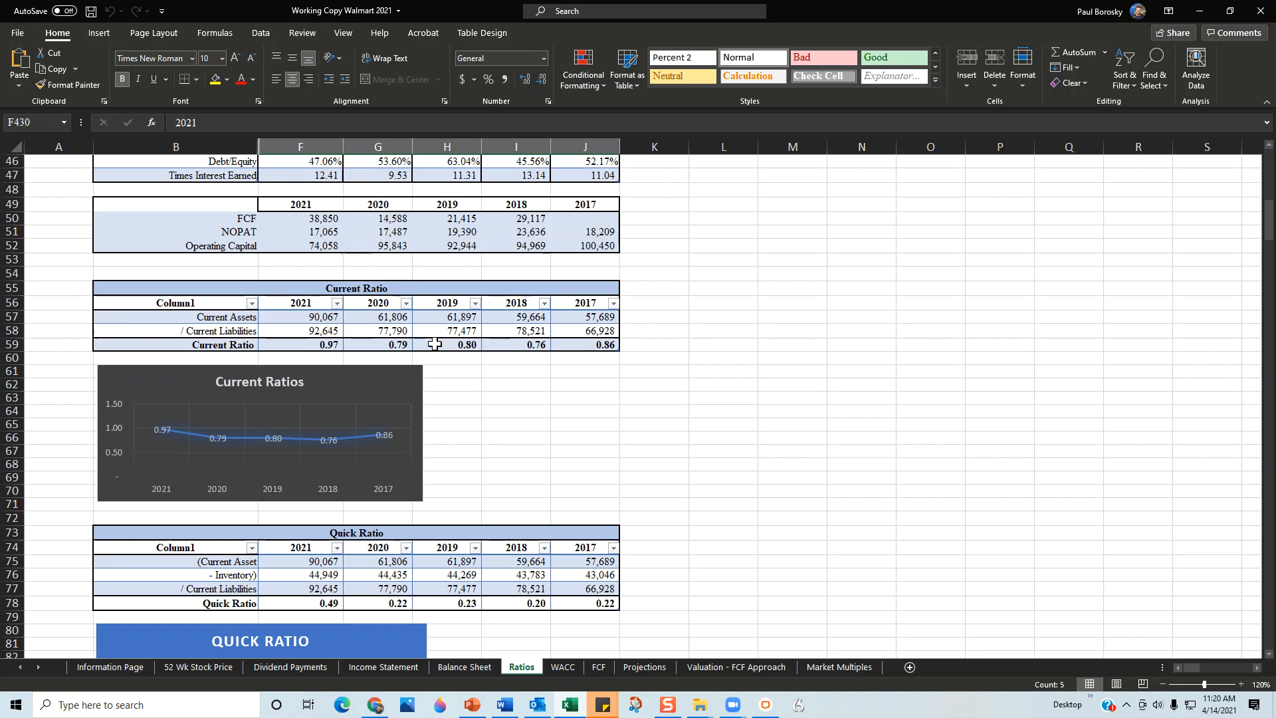
{"action": "mouse_move", "coordinate": [447, 9]}
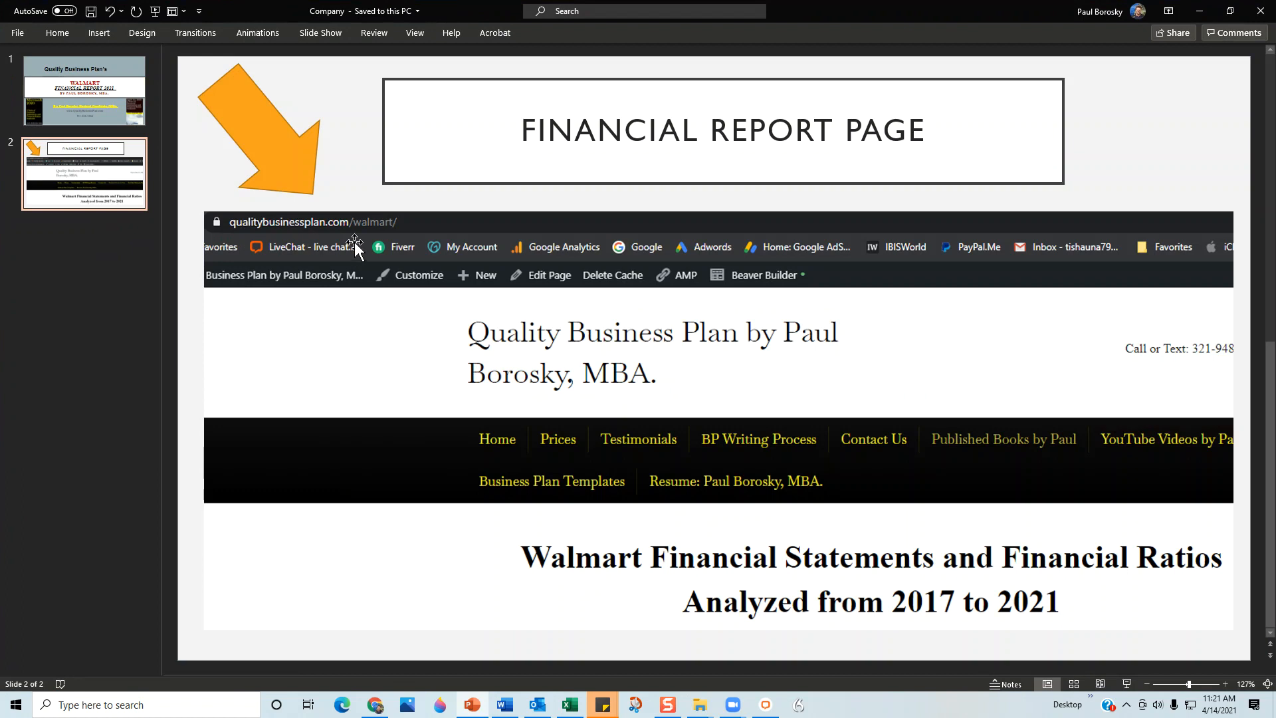
{"action": "mouse_move", "coordinate": [399, 242]}
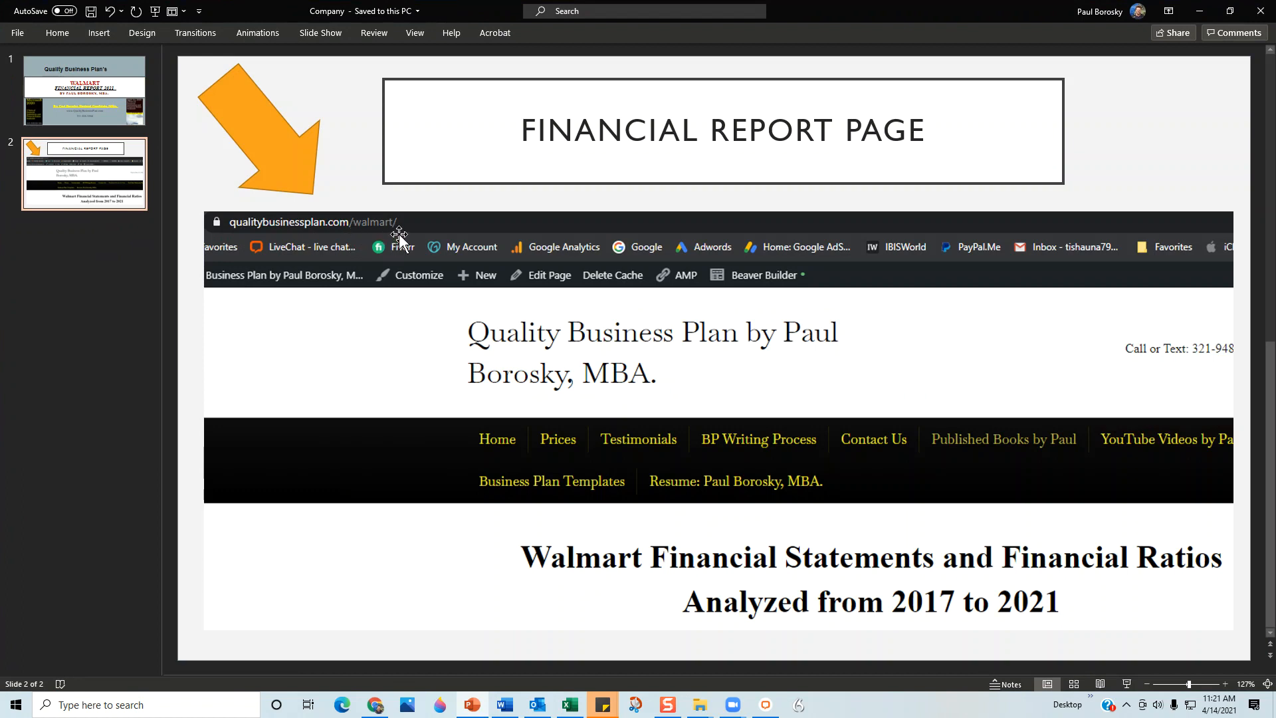
{"action": "mouse_move", "coordinate": [366, 415]}
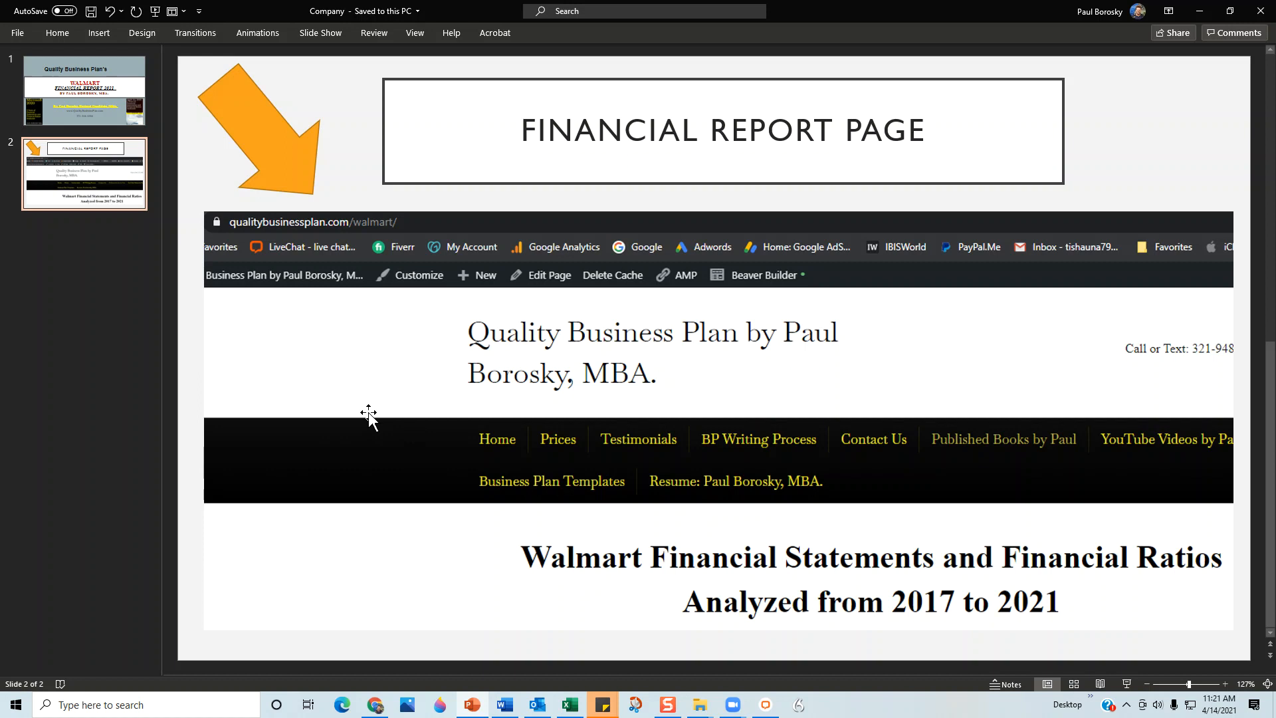
{"action": "mouse_move", "coordinate": [659, 447]}
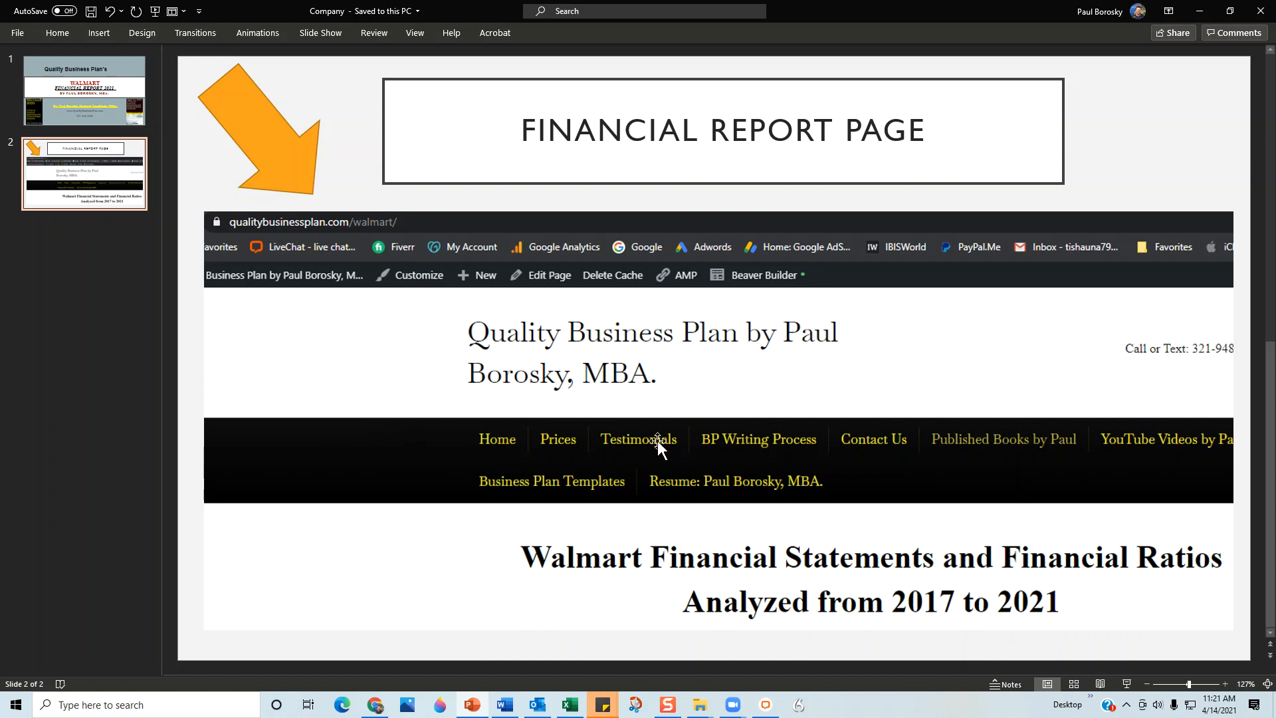